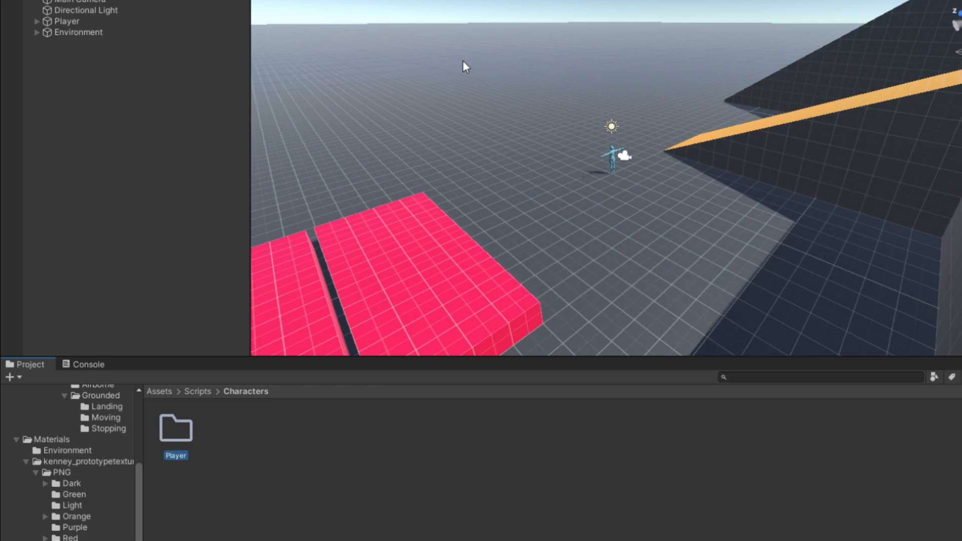
Step: Create a StateMachine folder inside the Player scripts folder and start a new folder within it
double_click(176, 430)
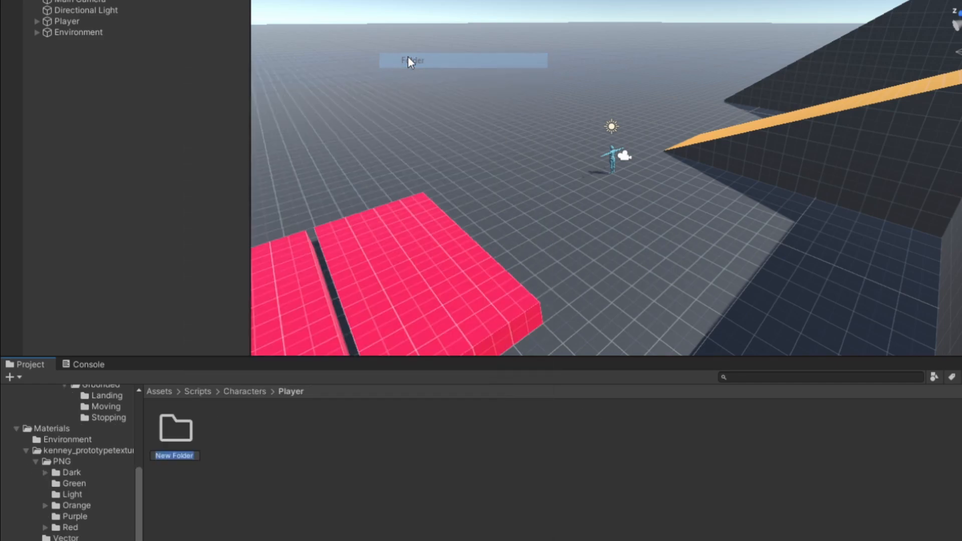
type("StateMachine")
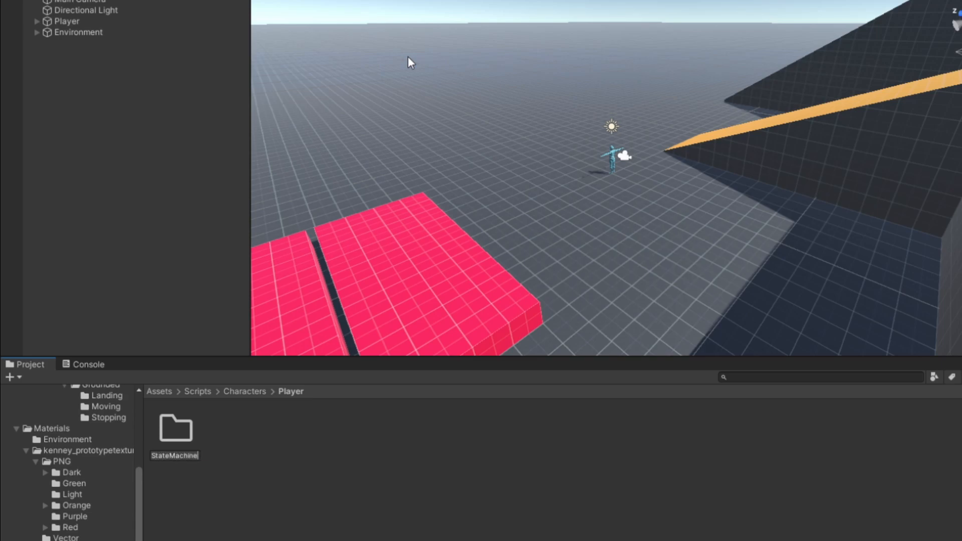
double_click(175, 428)
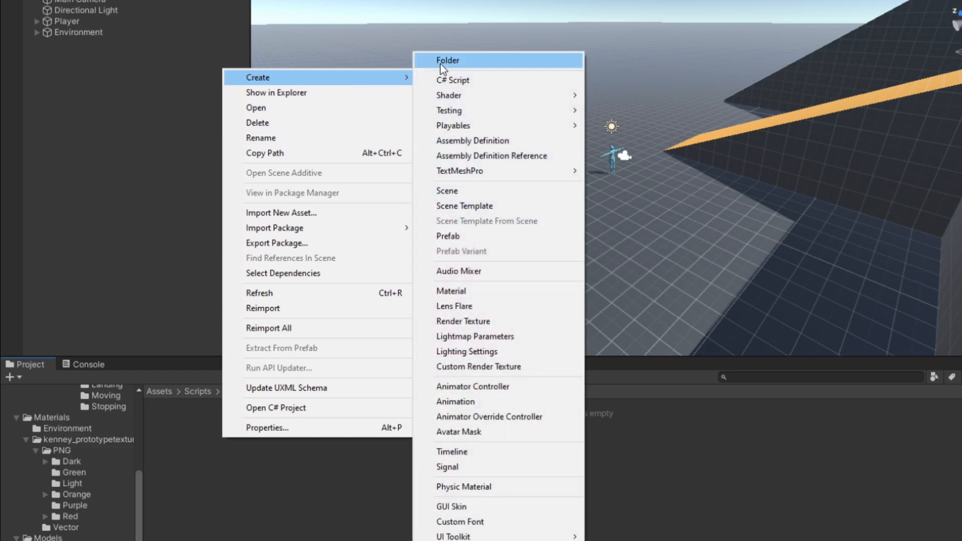
left_click(448, 60)
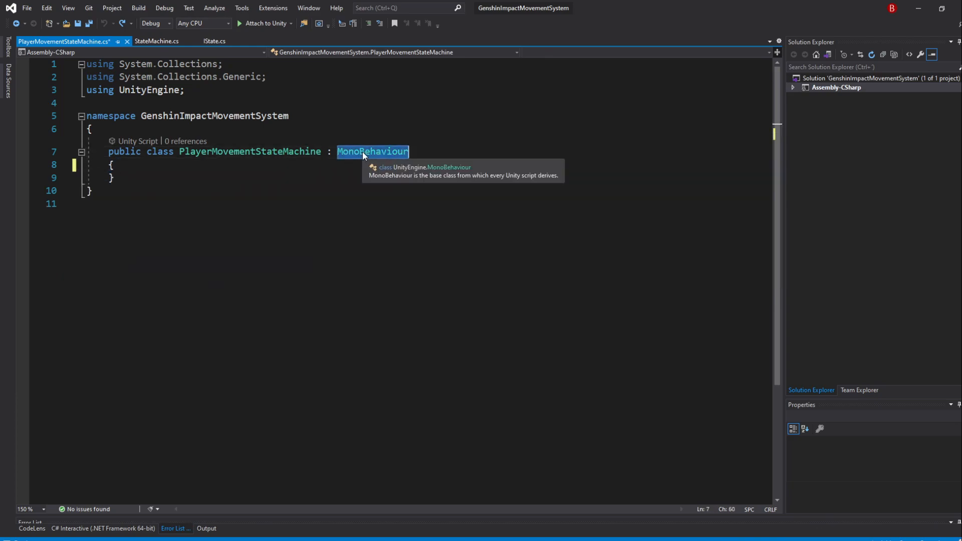
Step: Change PlayerMovementStateMachine's base class from MonoBehaviour to StateMachine
type("StateMachine")
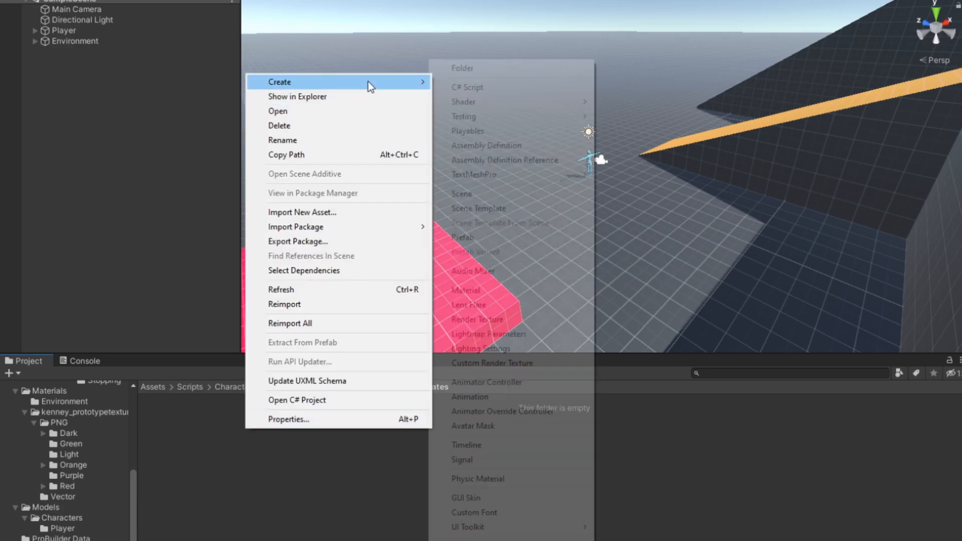
Step: Create a Grounded folder under States and begin adding a Moving folder inside it
left_click(468, 86)
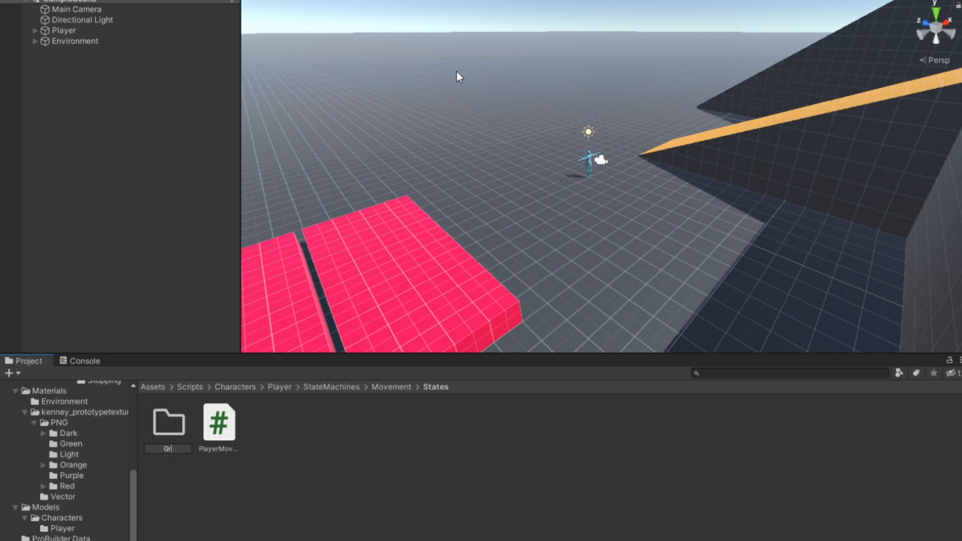
type("Grounded")
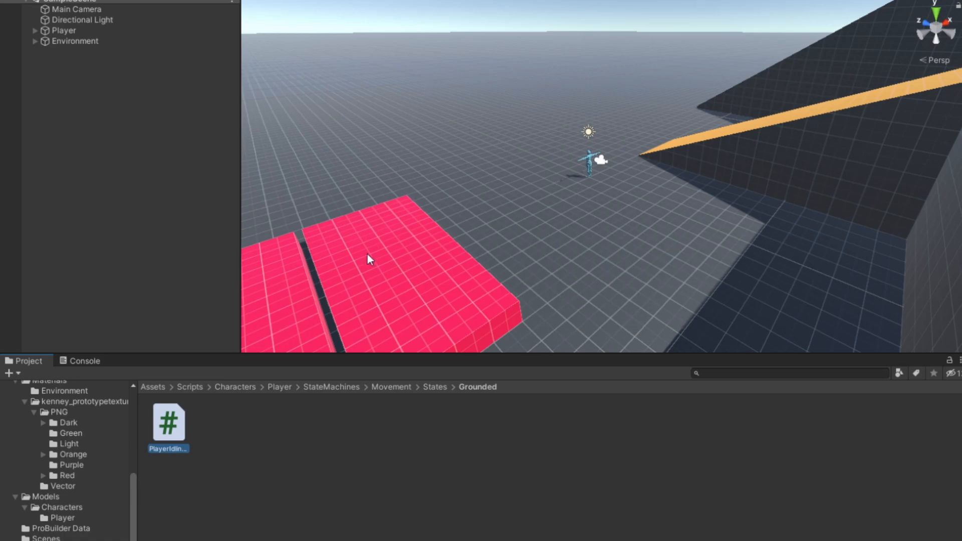
right_click(368, 258)
type("Moving")
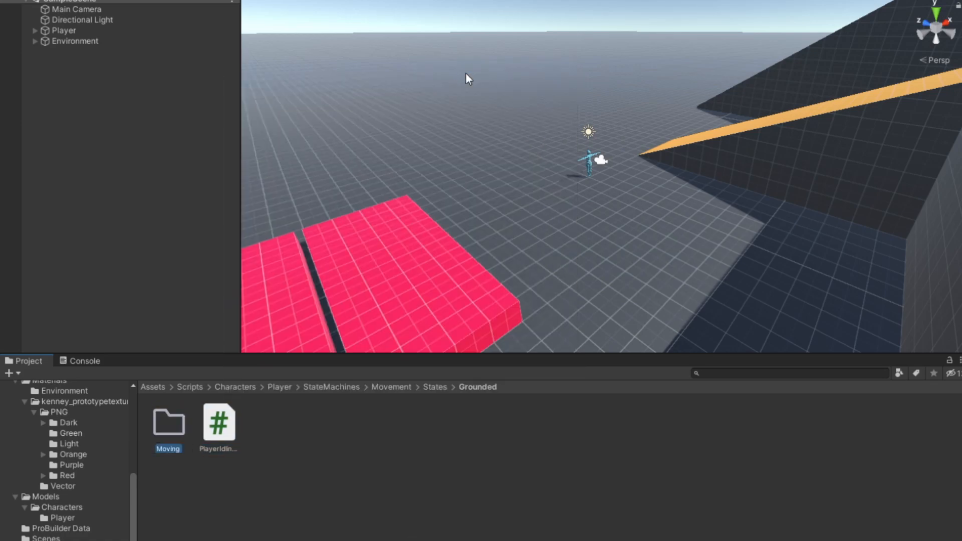
Step: Create PlayerRunningState and PlayerSprintingState scripts inside the Moving folder
double_click(168, 423)
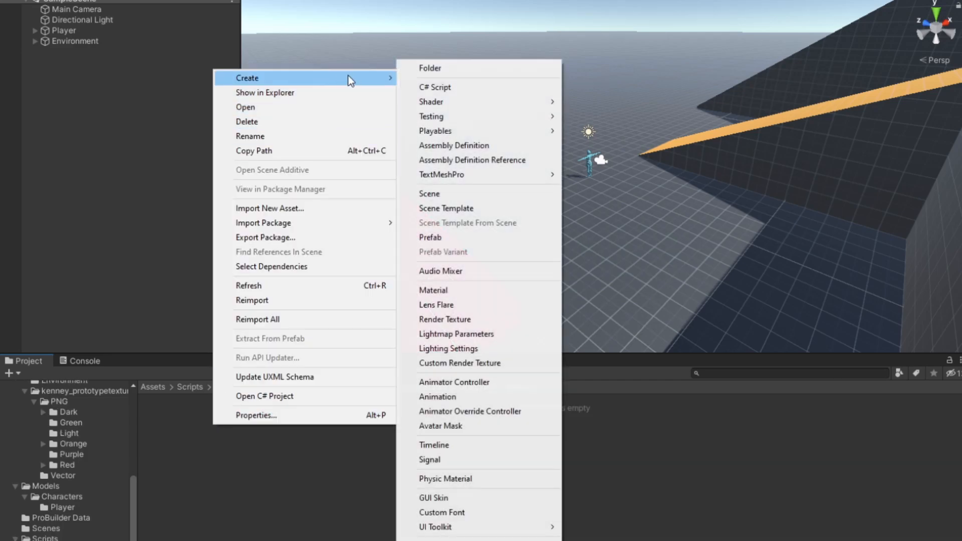
left_click(435, 86)
type("Player")
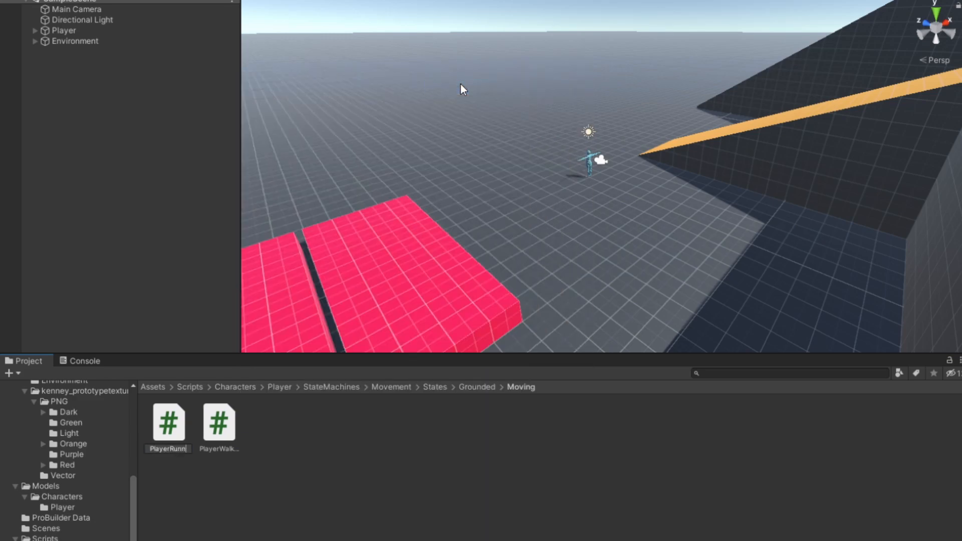
type("RunningState")
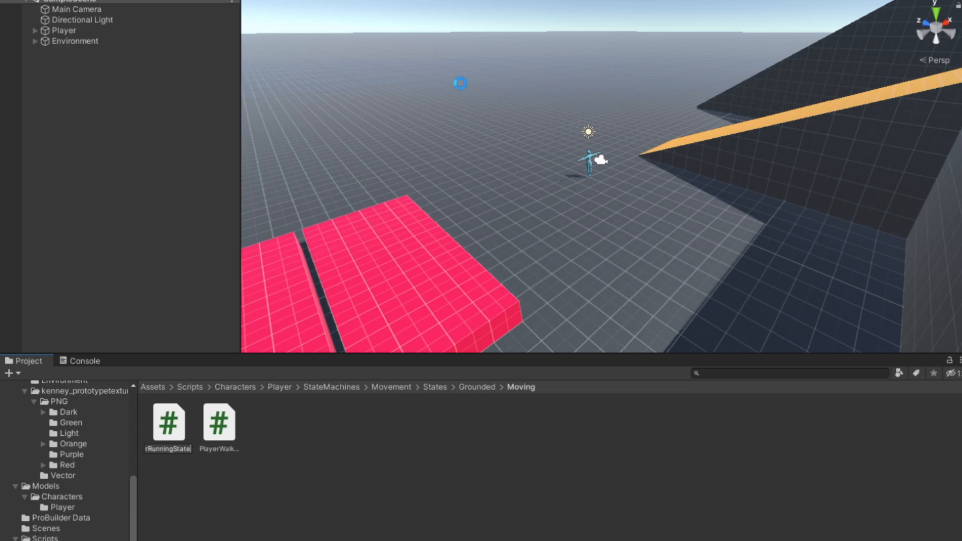
right_click(168, 423)
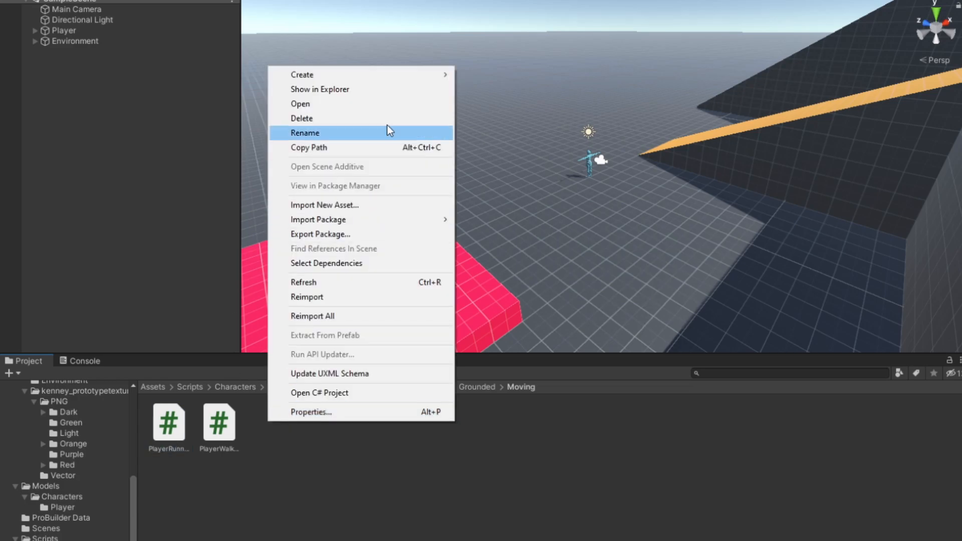
left_click(305, 133)
type("PlayerSprinting")
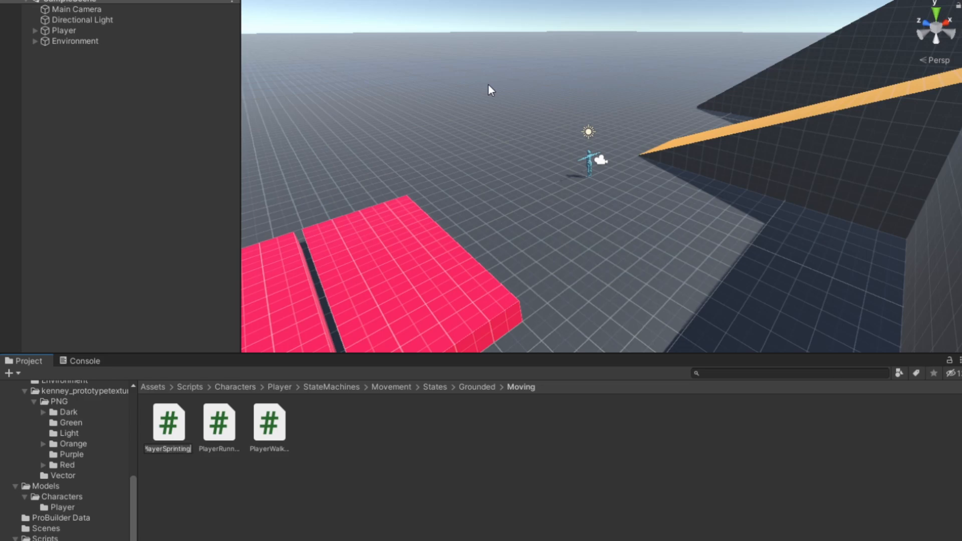
left_click(219, 423)
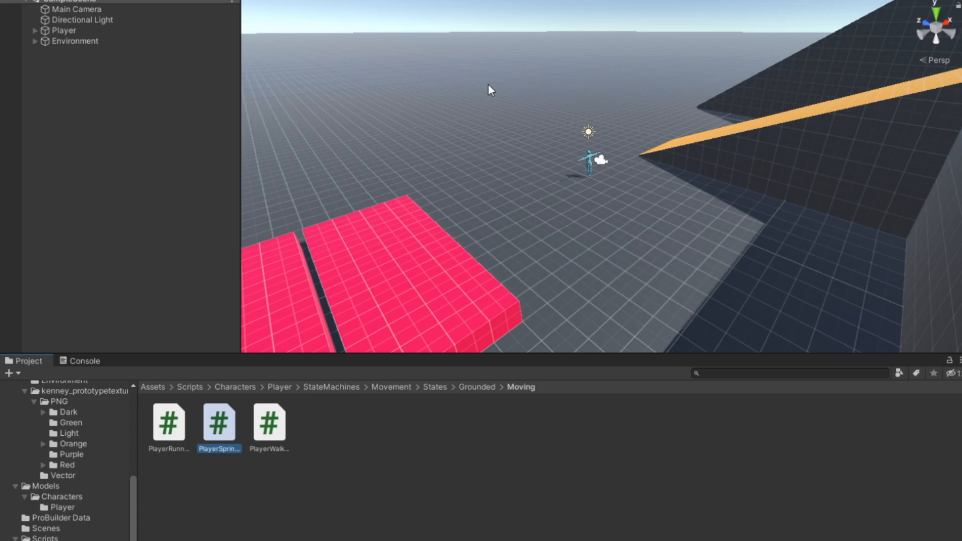
left_click(218, 423)
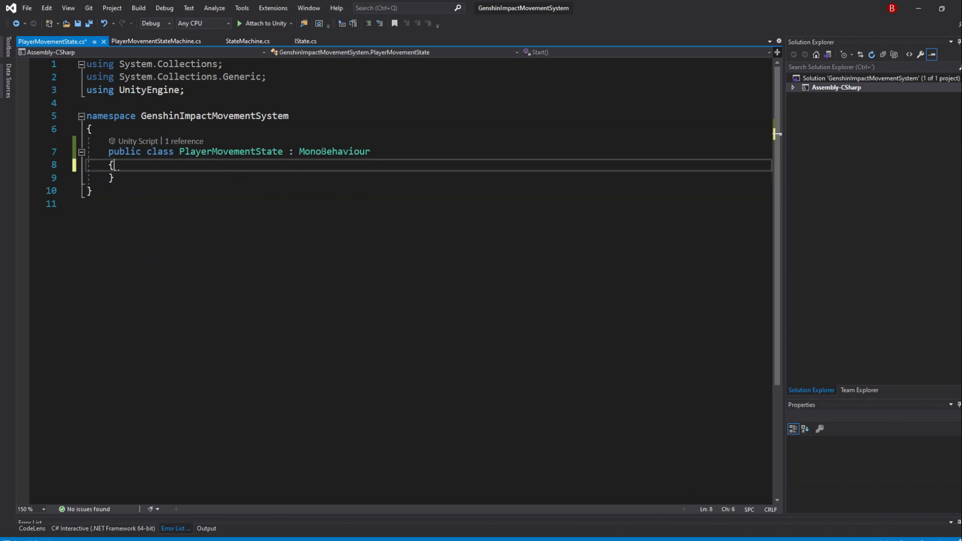
Step: Derive PlayerMovementState from IState, generate its method stubs and clear the NotImplementedException bodies
type("IState")
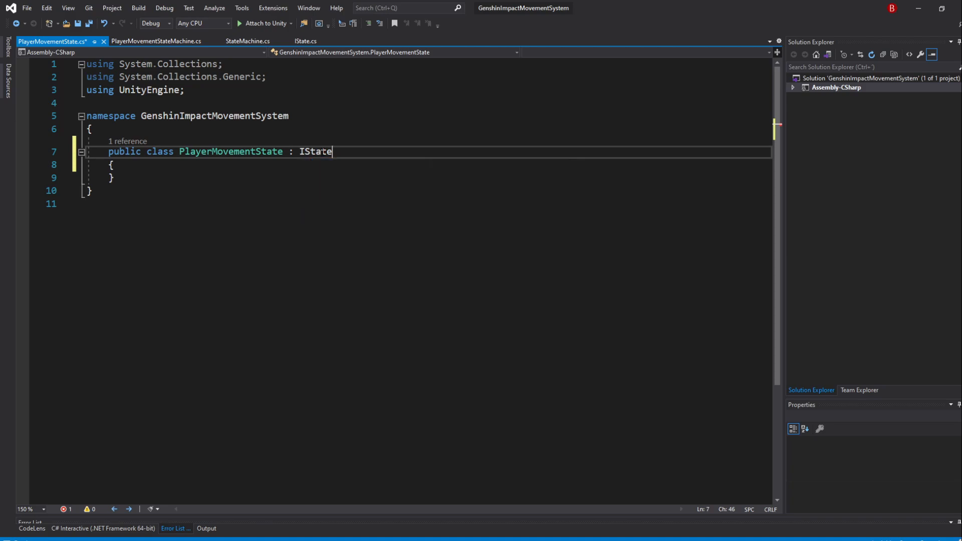
double_click(314, 152)
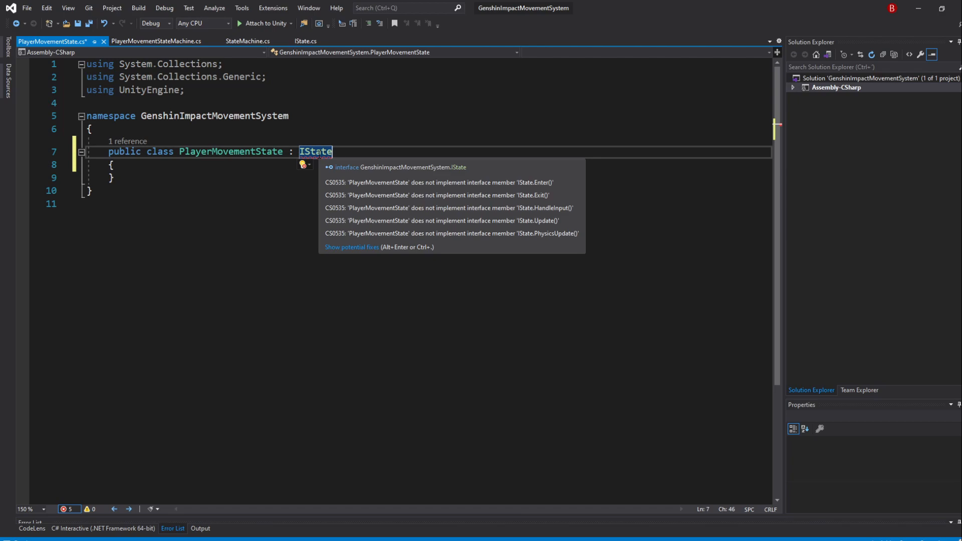
left_click(305, 163)
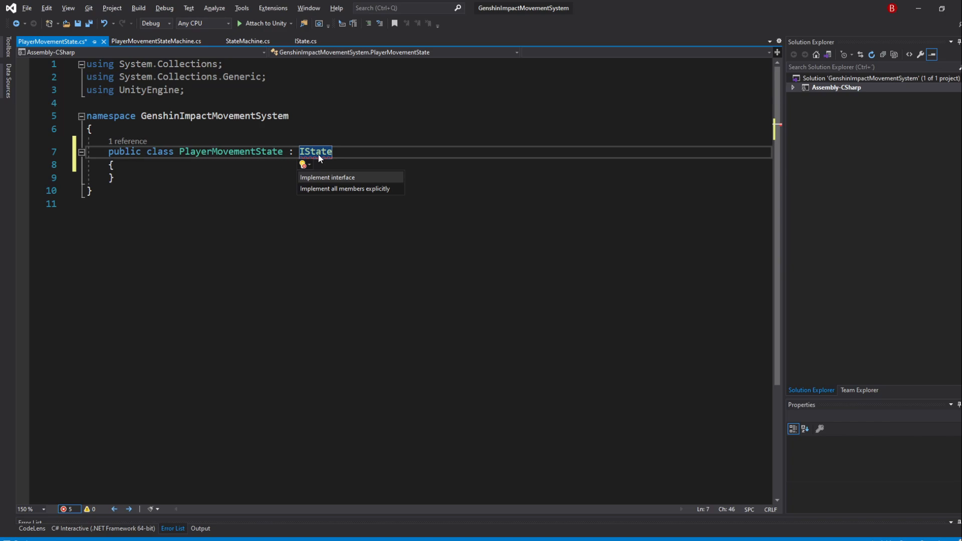
left_click(327, 177)
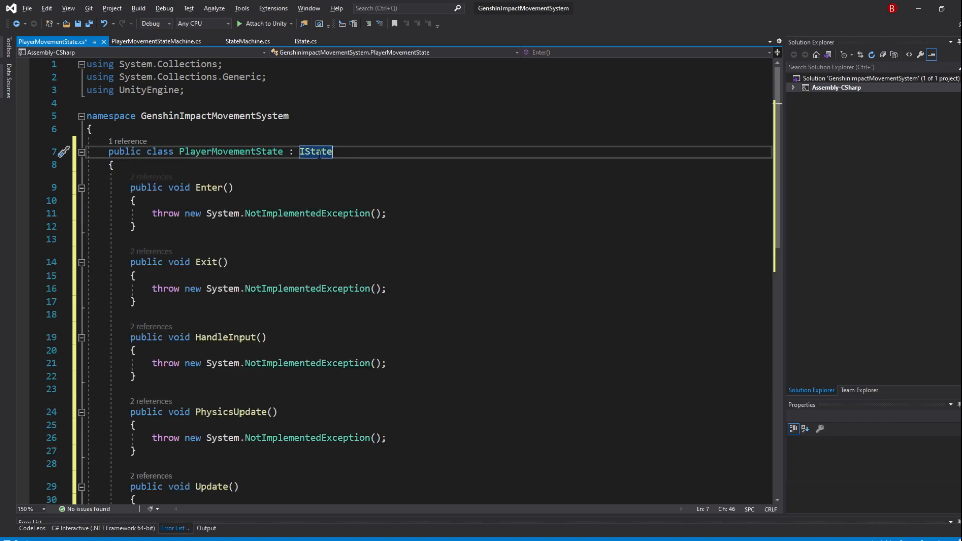
key("shift+alt+.")
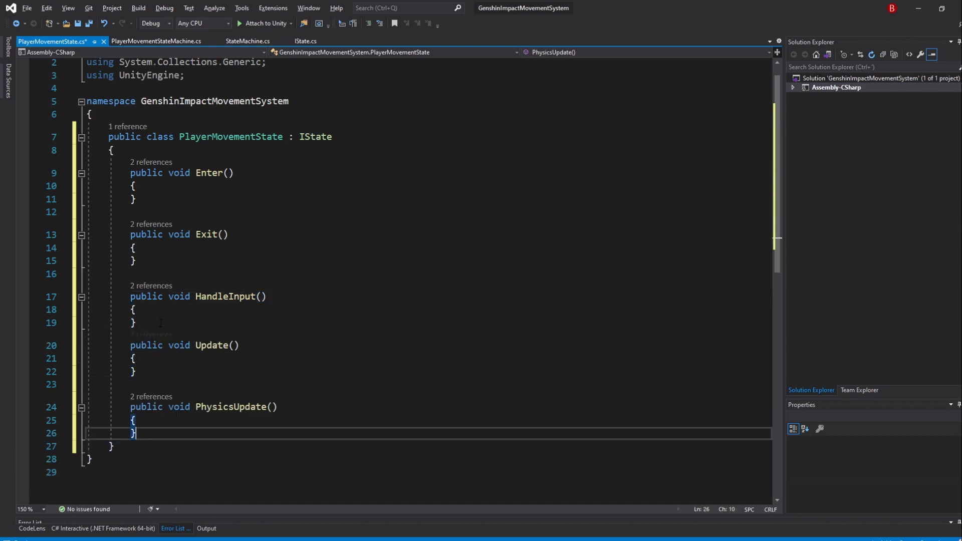
key("enter")
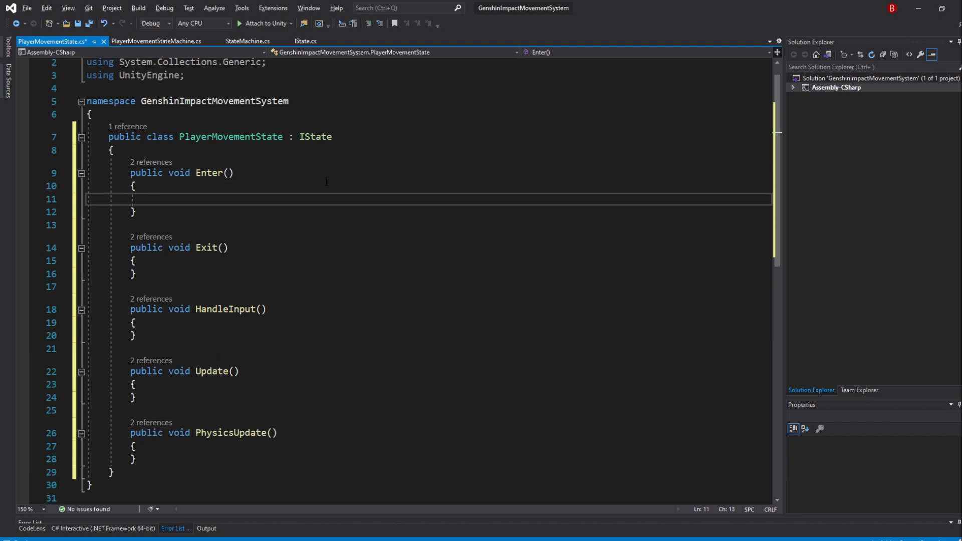
Step: Log "State: " plus GetType().Name in the Enter method via Debug.Log
type("Debug.Log(\"")
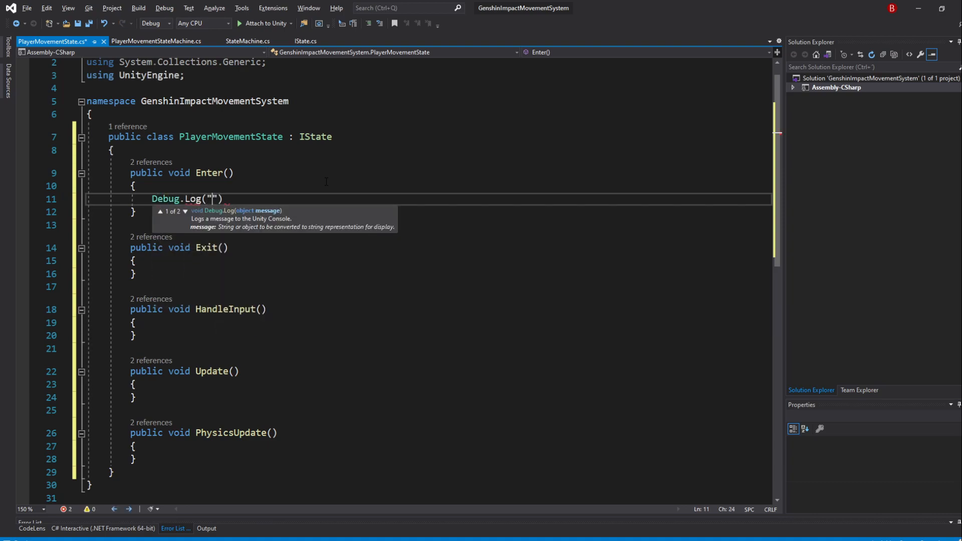
type("State:  +")
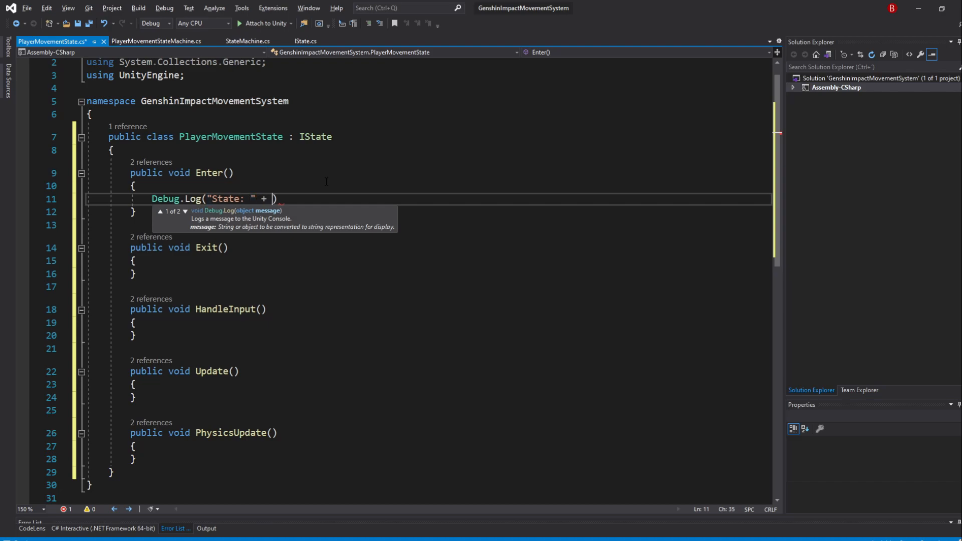
type("GetType()")
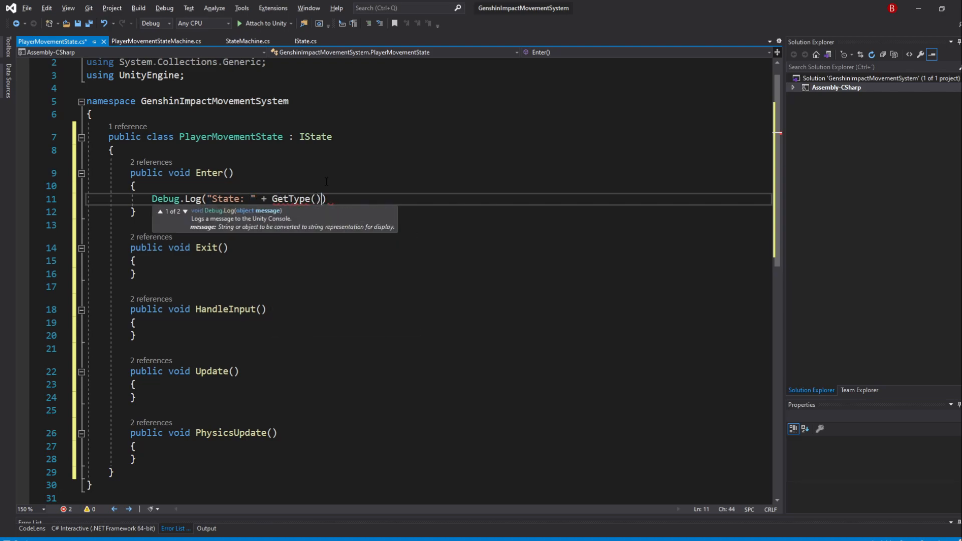
type(".Name;")
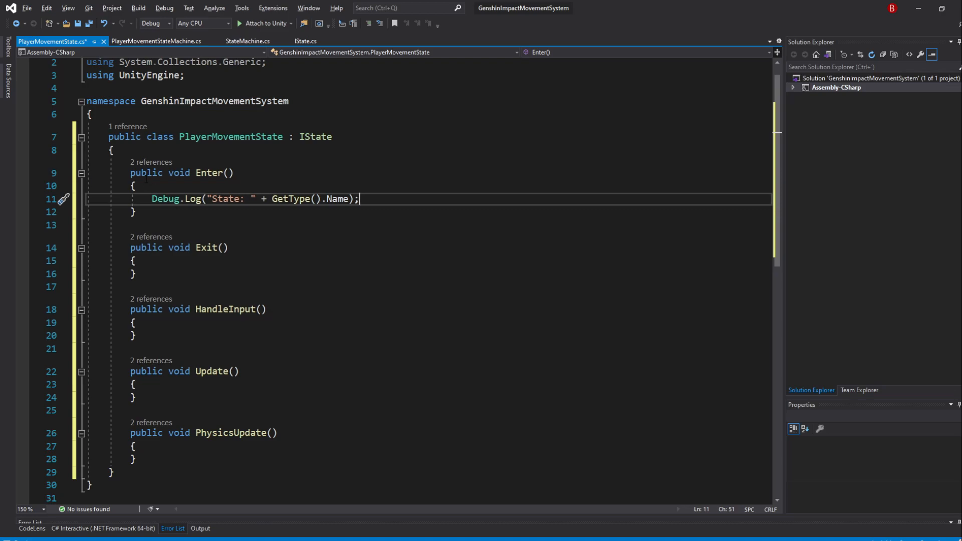
Step: Mark Enter, Exit, HandleInput, Update and PhysicsUpdate as virtual using multi-caret editing
key("Shift+Alt+.")
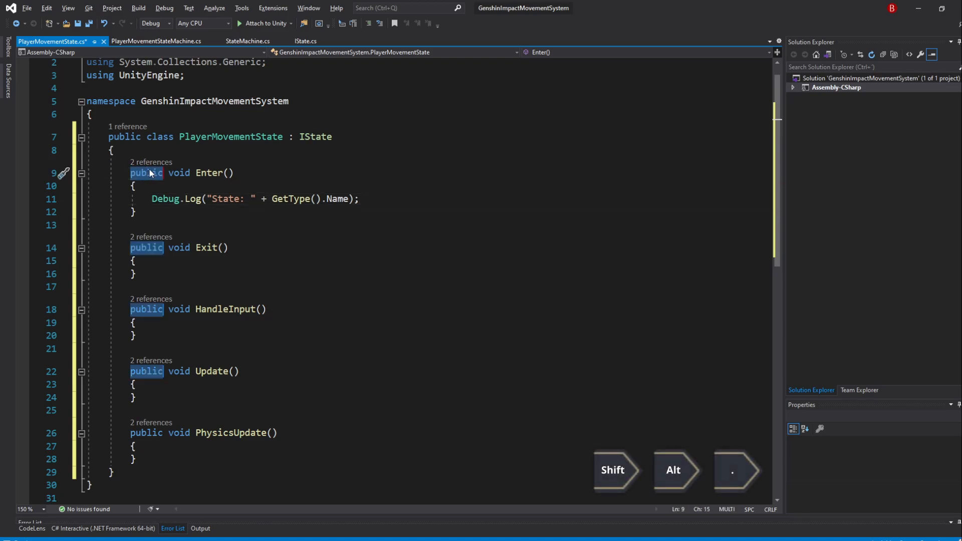
type("virtual")
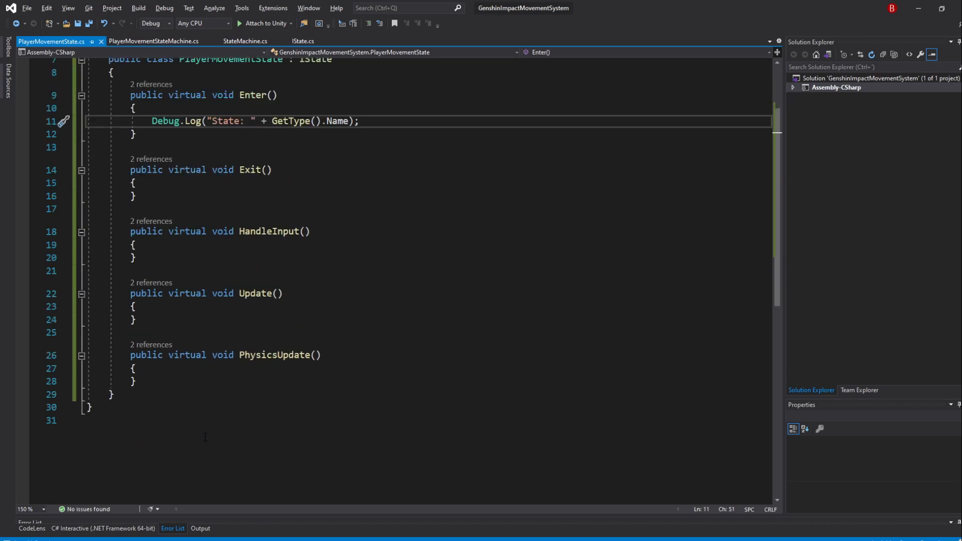
scroll("up", 3)
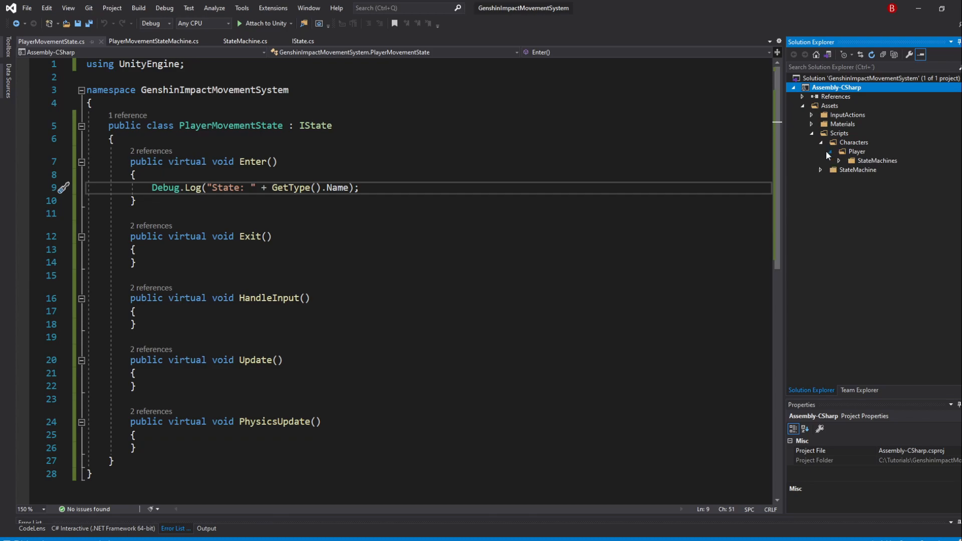
Step: Make PlayerIdlingState and PlayerWalkingState inherit from PlayerMovementState
left_click(829, 152)
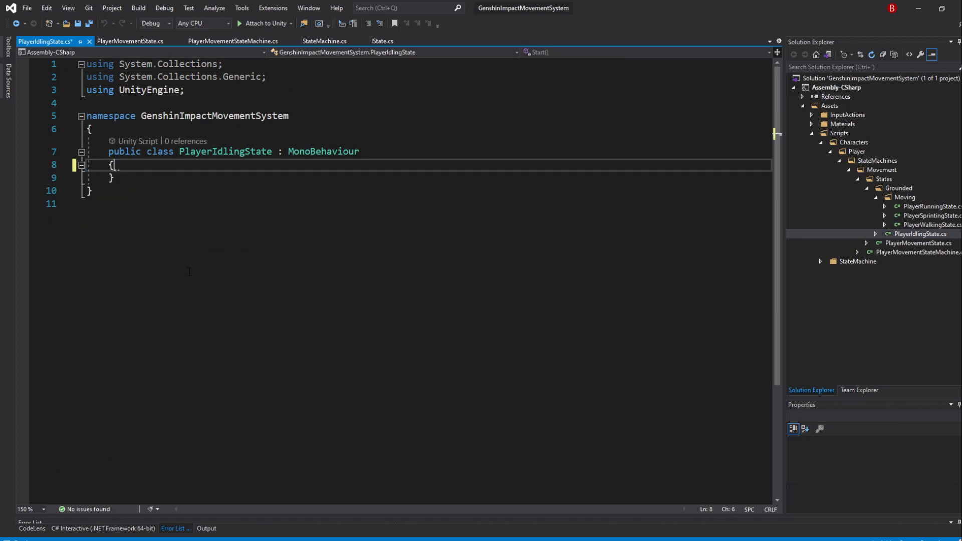
double_click(324, 151)
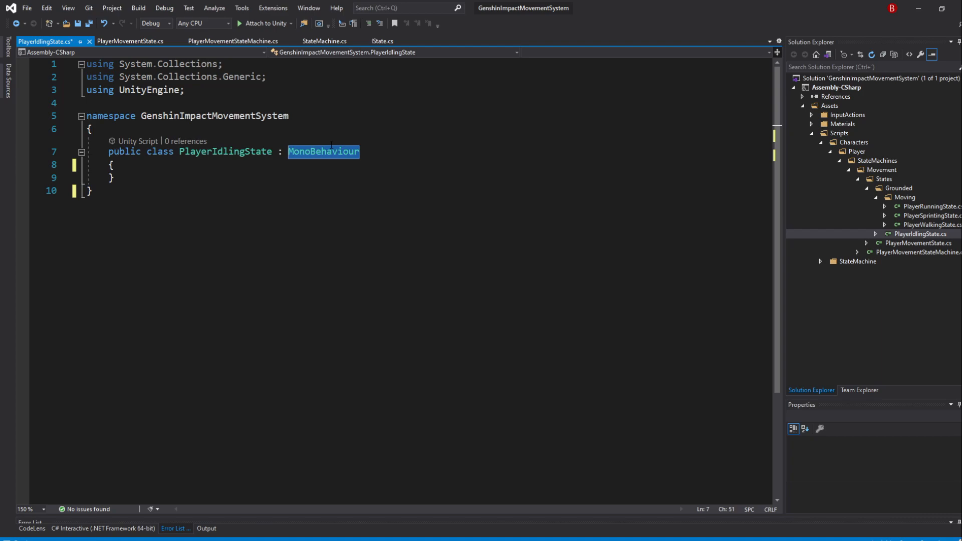
type("PlayerMovementState")
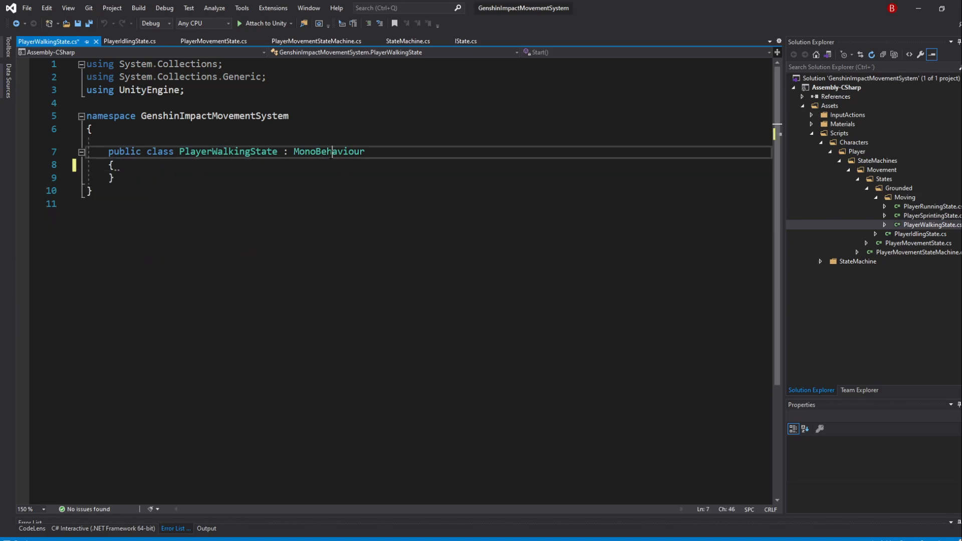
type("PlayerMo")
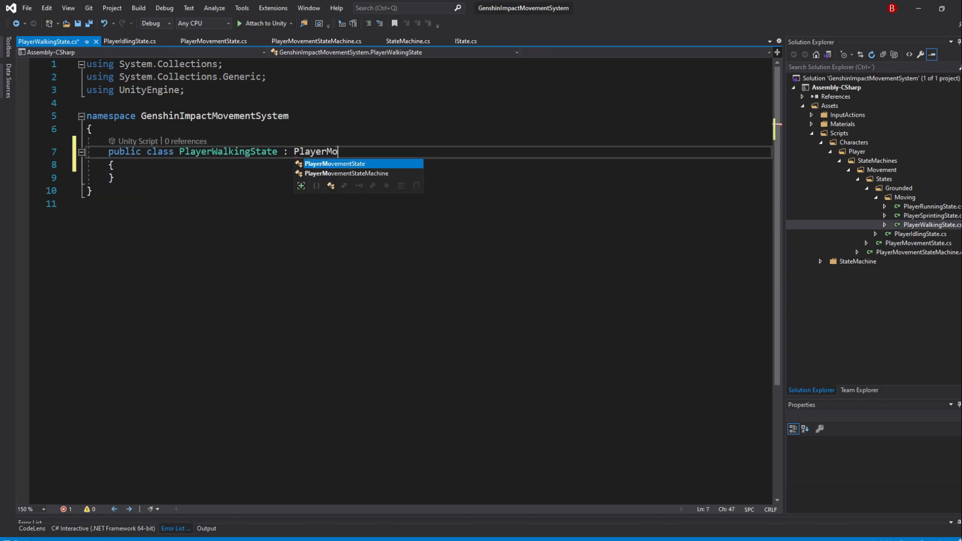
key("Tab")
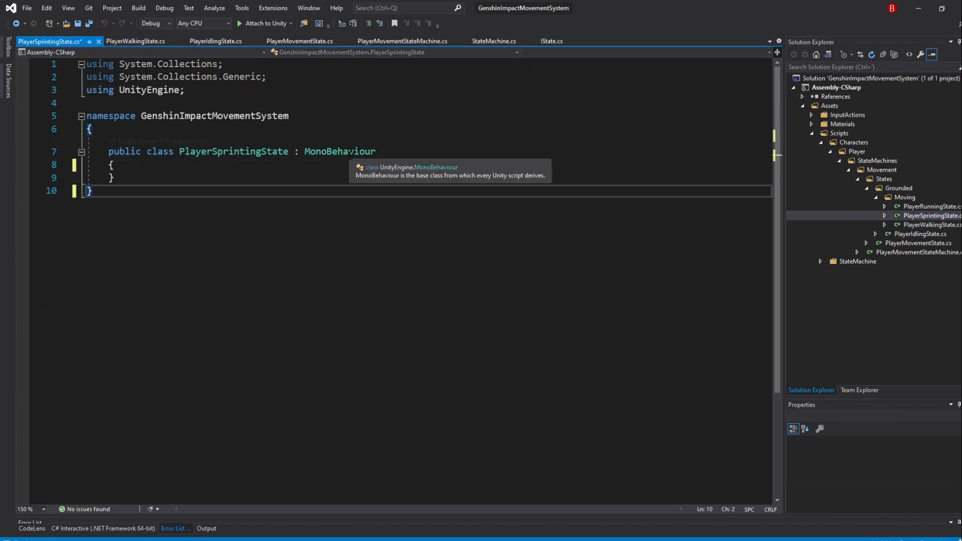
type("PlayerMovementStat")
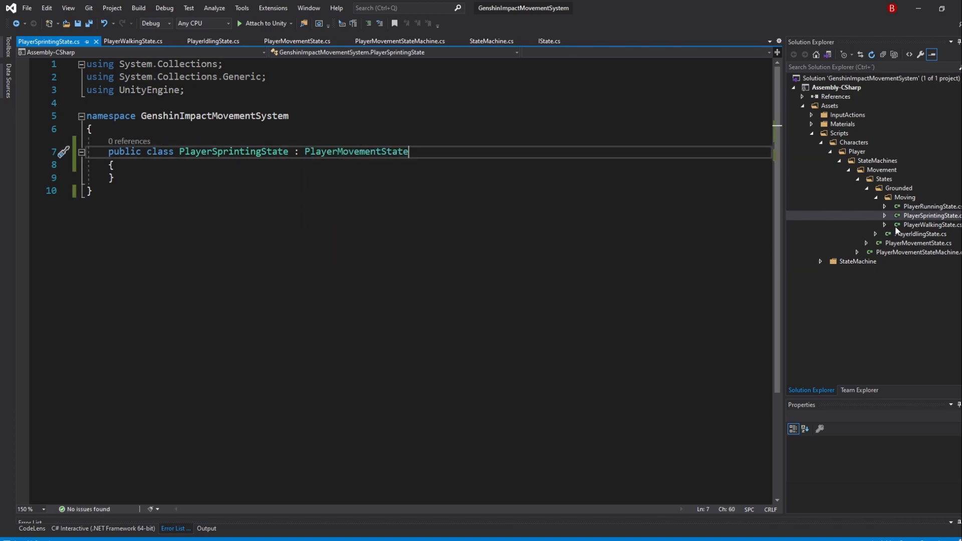
Step: Make PlayerRunningState and PlayerSprintingState inherit from PlayerMovementState
double_click(933, 207)
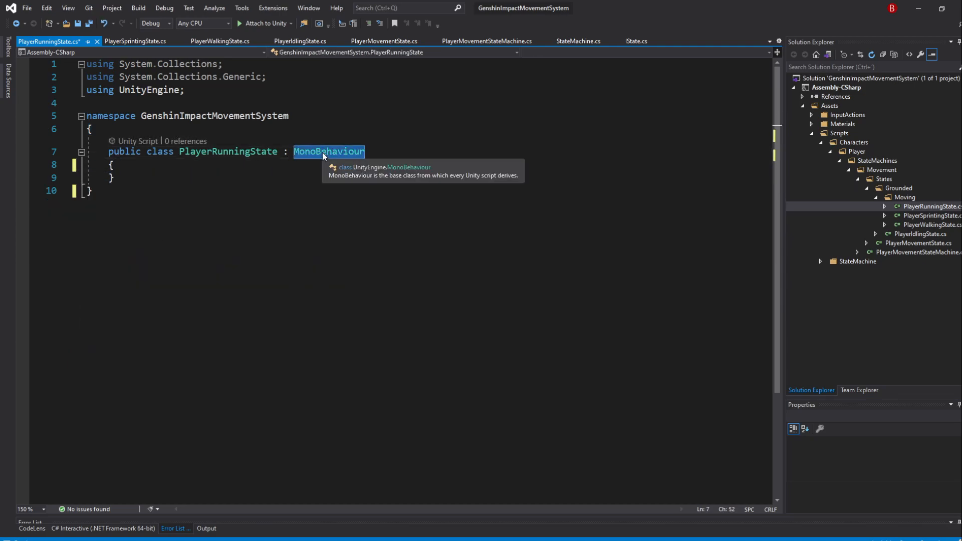
type("PlayerMovementState")
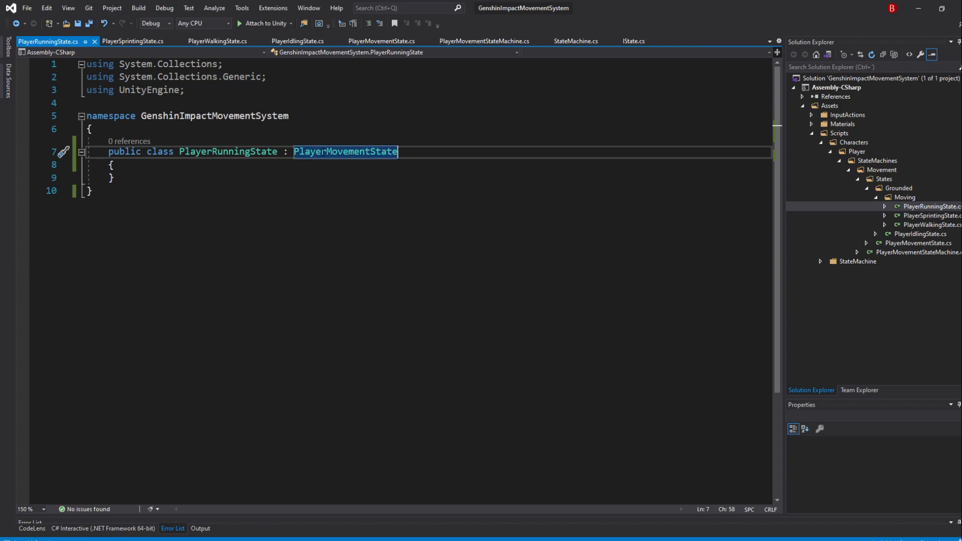
left_click(485, 41)
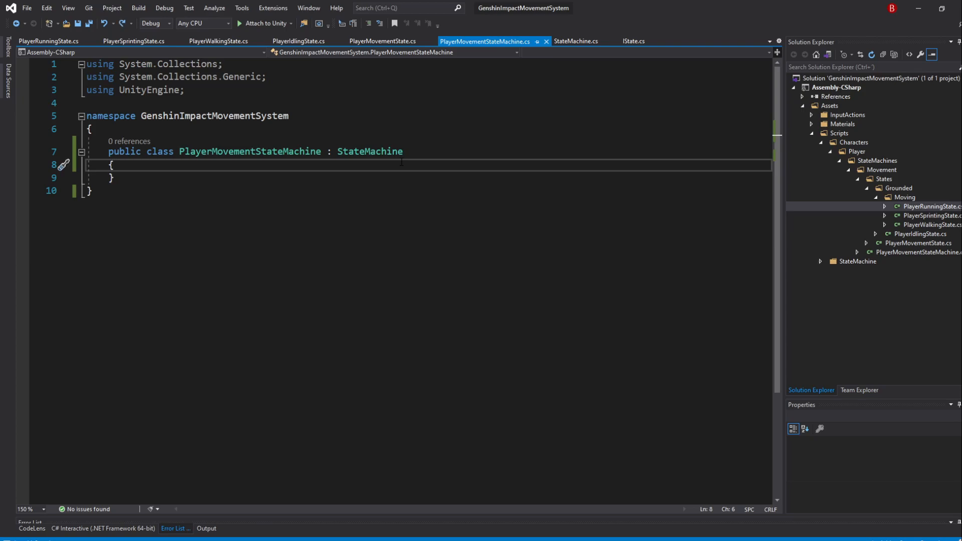
Step: Declare get-only IdlingState, WalkingState, RunningState and SprintingState properties on PlayerMovementStateMachine
type("public")
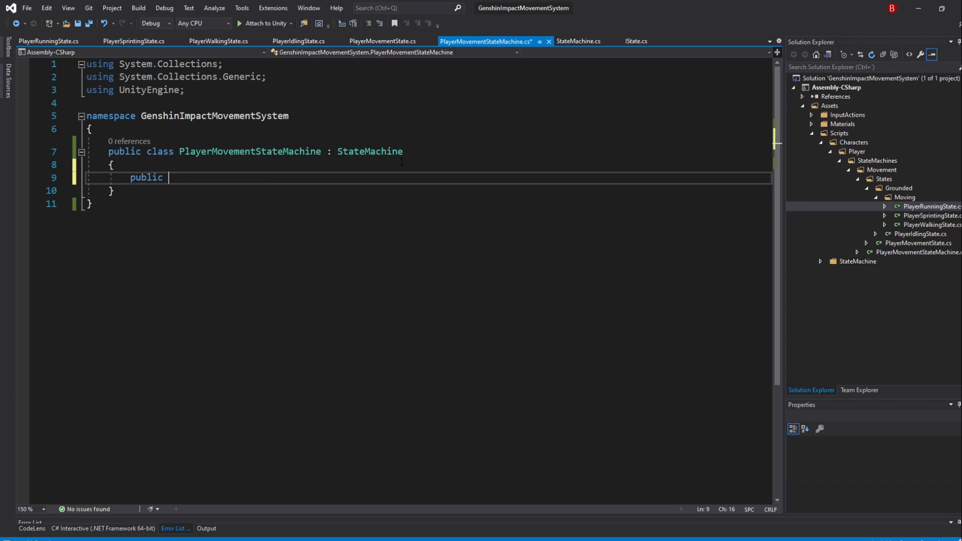
type("PlayerIdlingState")
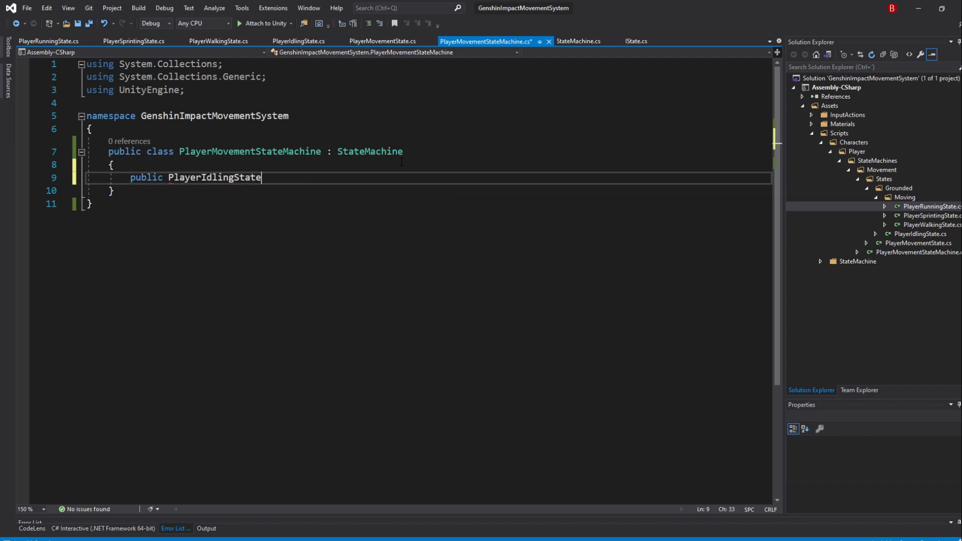
type("IdlingState { get;")
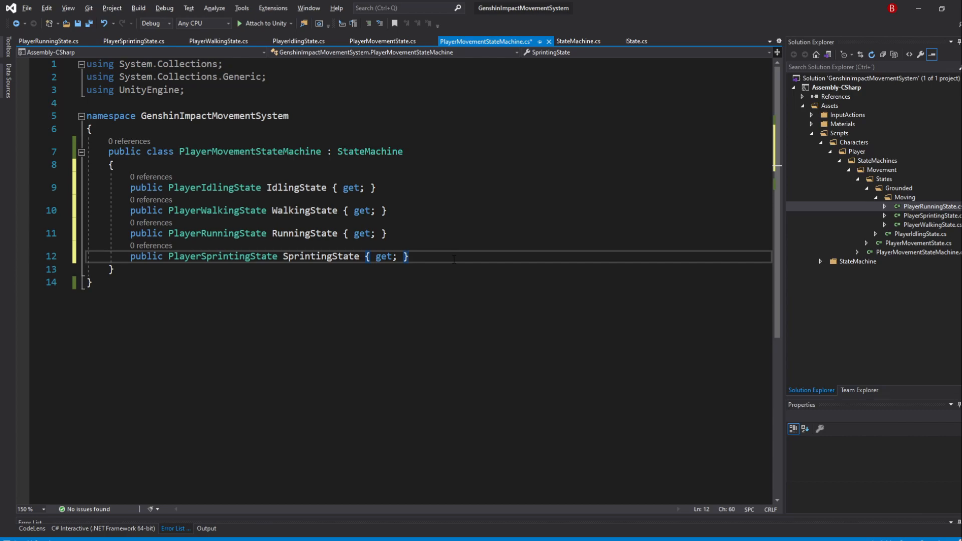
type("public PlayerMovementStateMachine(")
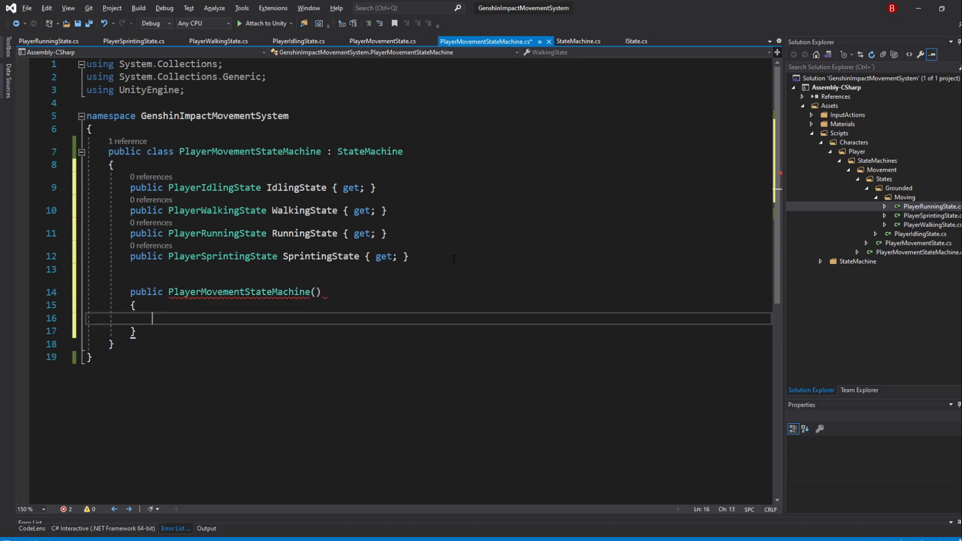
Step: In the constructor, instantiate new PlayerIdlingState, PlayerWalkingState, PlayerRunningState and PlayerSprintingState
type("Idli")
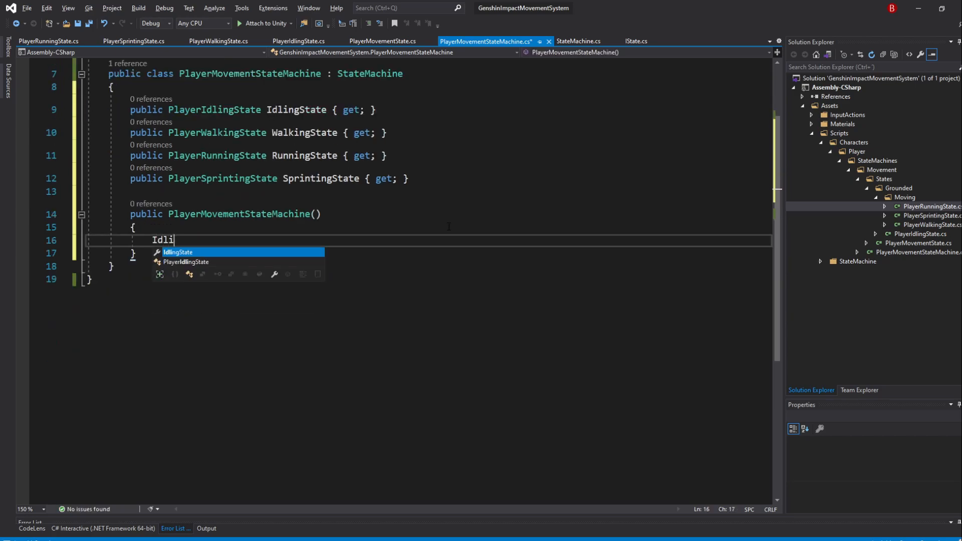
type("IdlingState = new PlayerIdlingState")
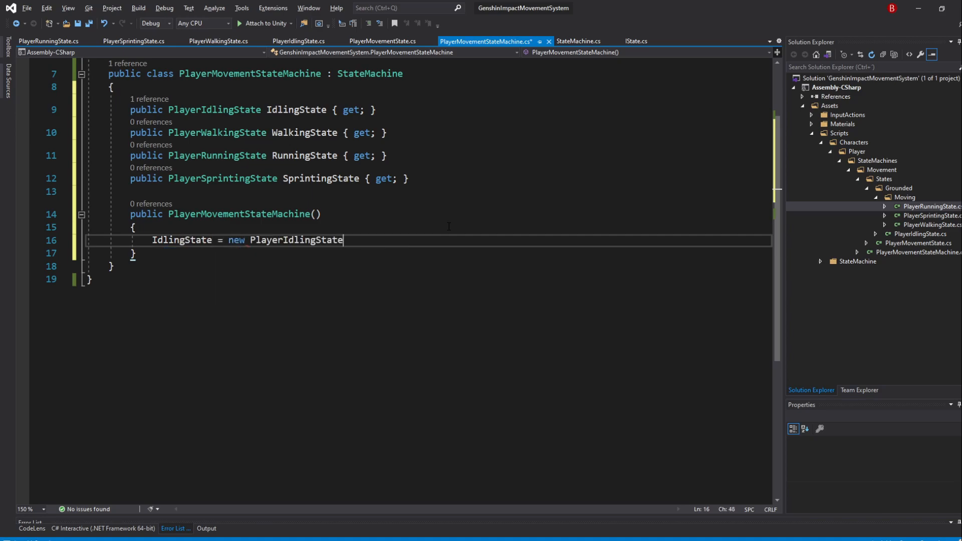
type("();")
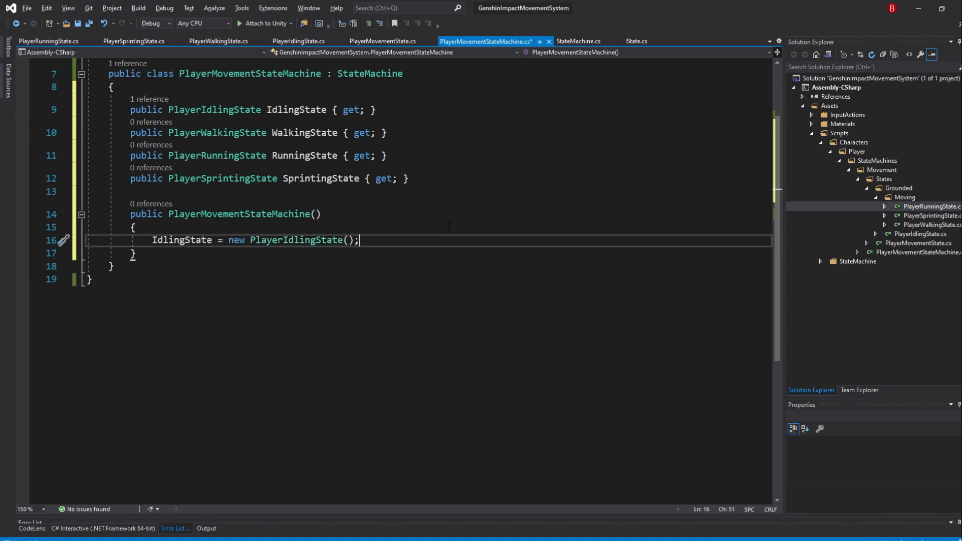
type("walk")
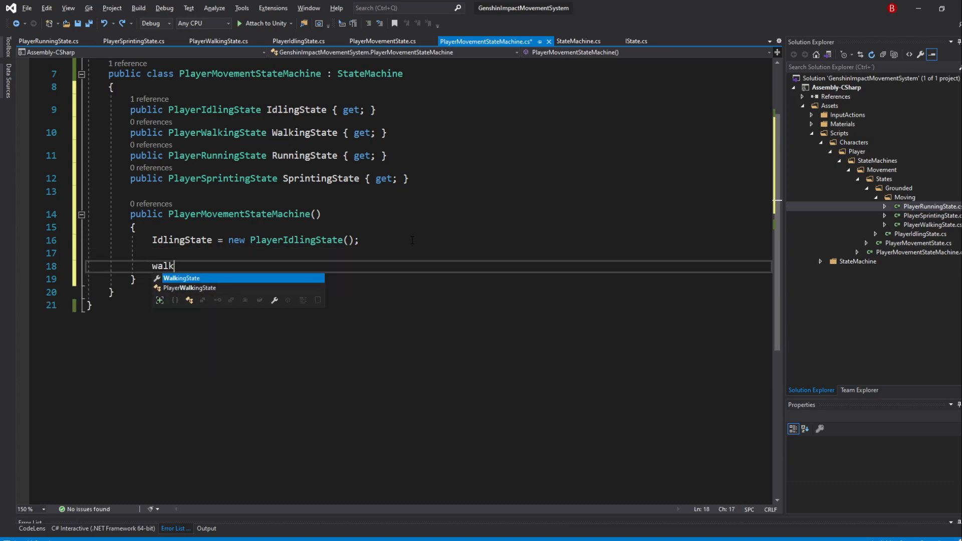
type("WalkingState = new PlayerWalkingState();")
type("RunningState = new PlayerRunningState();")
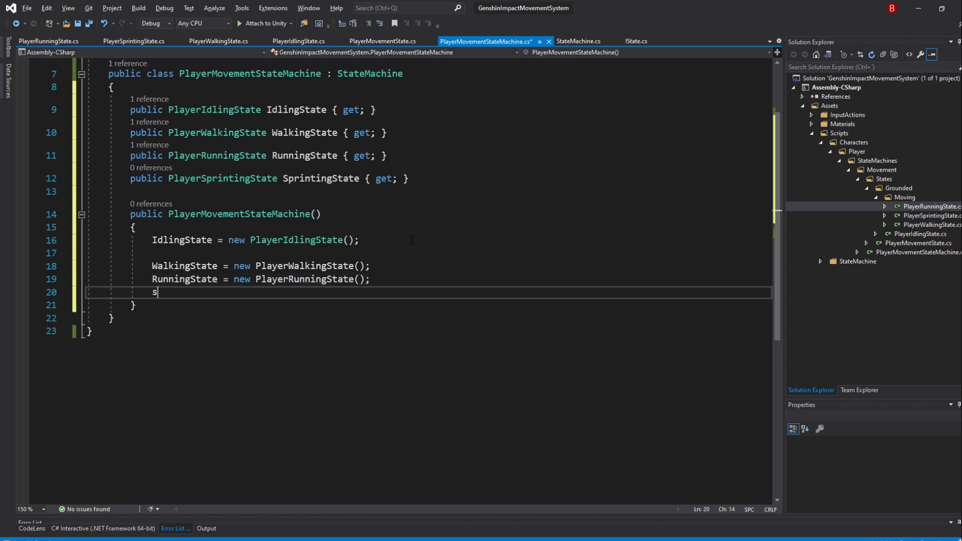
type("printingState =")
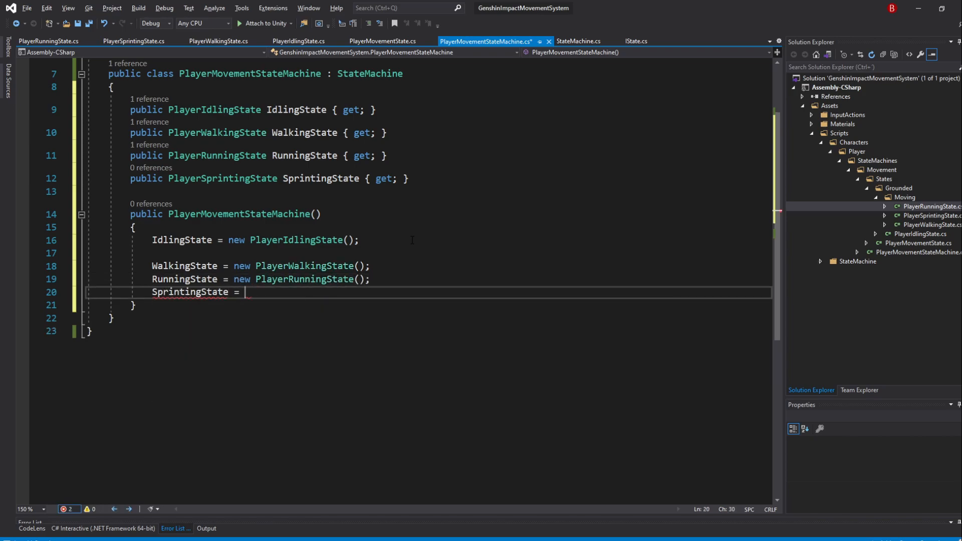
type("new PlayerSprintingState();")
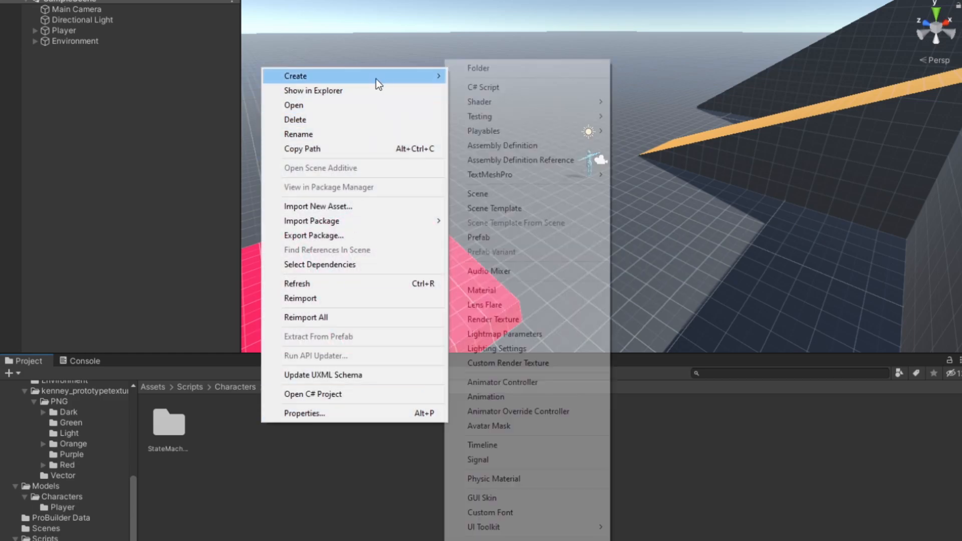
Step: Create a Player C# script in Characters/Player and open it in Visual Studio
left_click(483, 87)
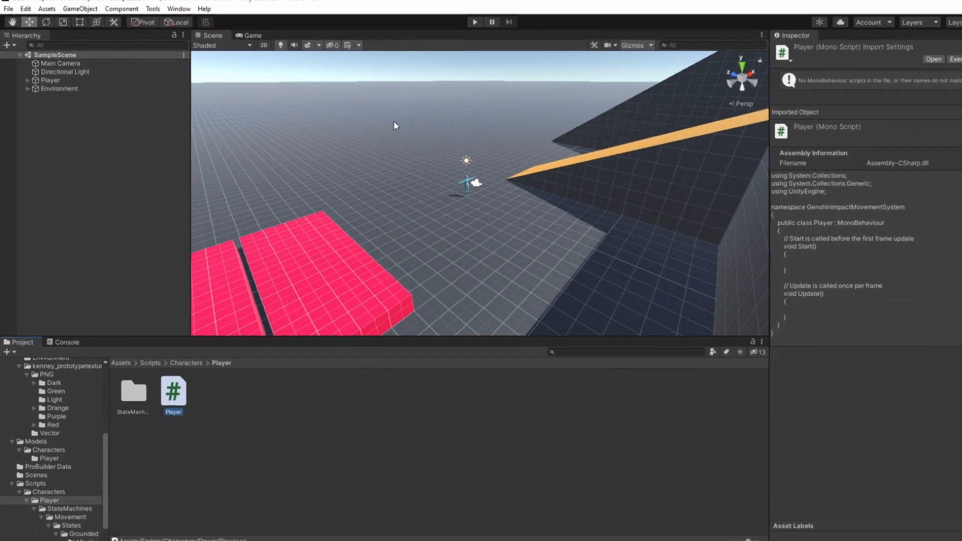
double_click(173, 393)
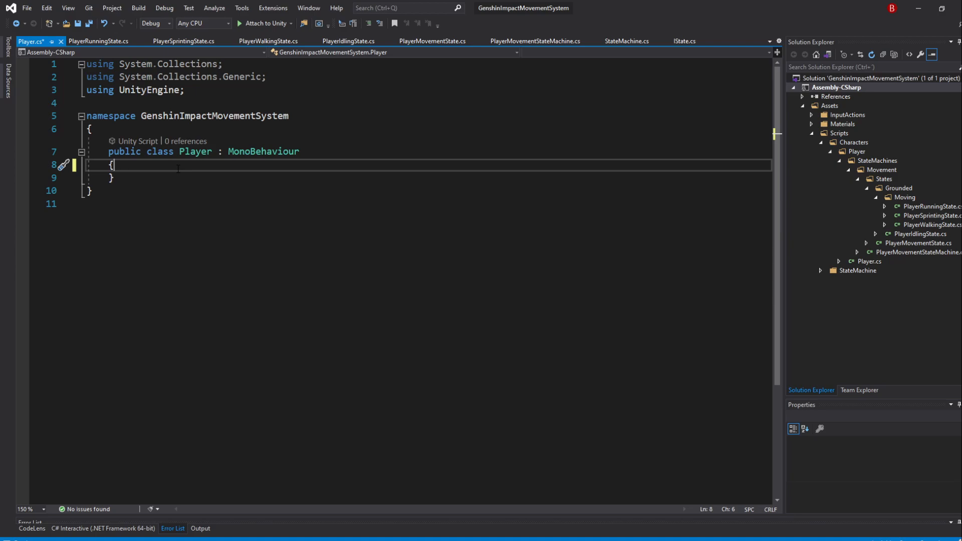
Step: Declare a private PlayerMovementStateMachine movementStateMachine field in the Player class
type("private")
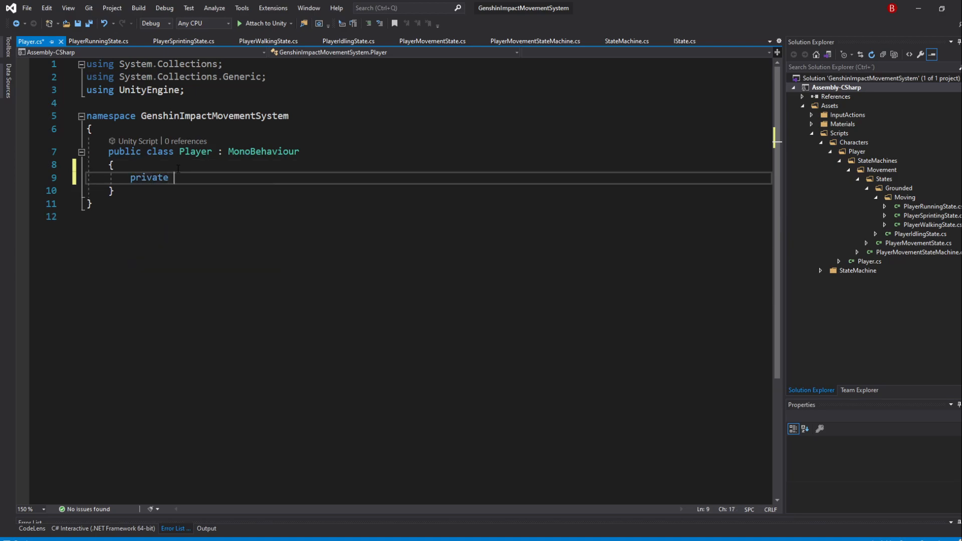
type("PlayerMovementStateMachine")
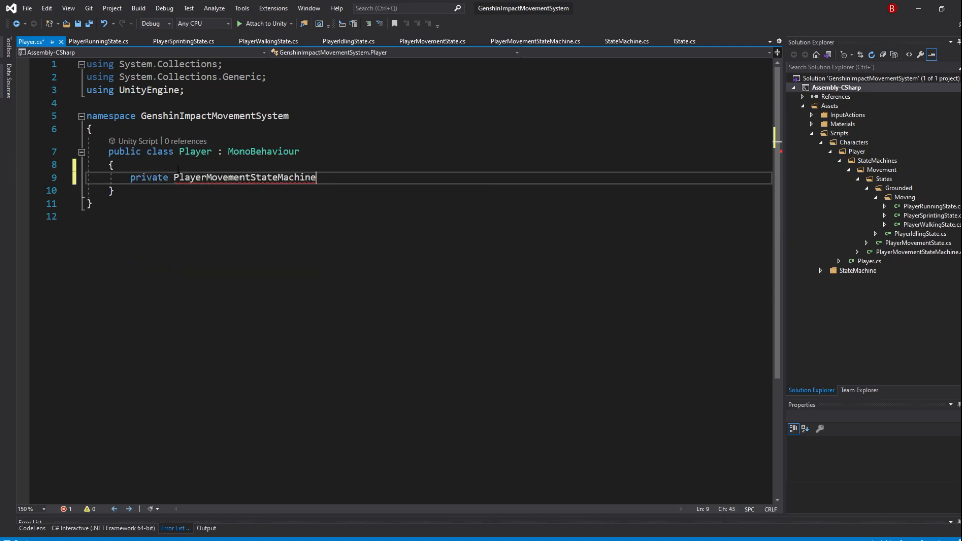
type("movementStateMachine;")
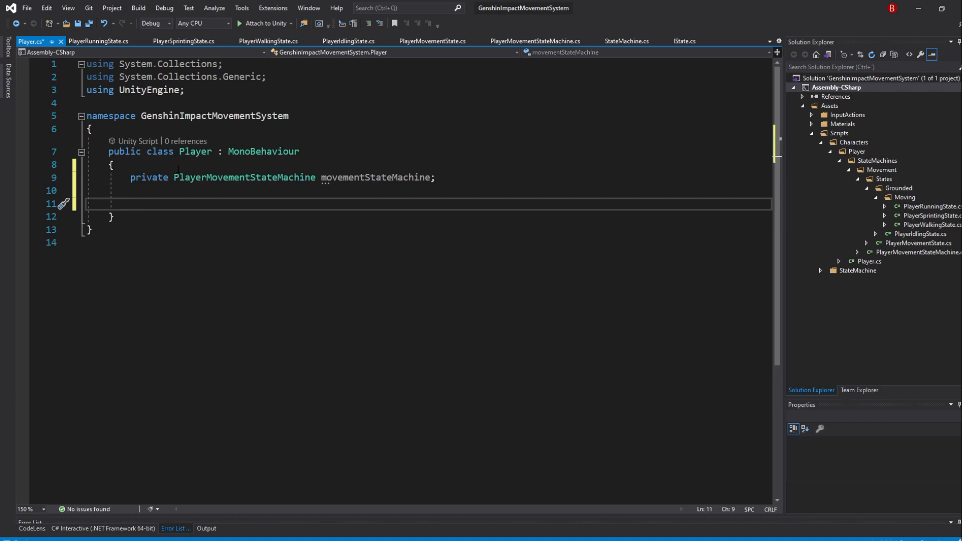
Step: Add empty Awake, Start, Update and FixedUpdate method stubs via IntelliSense
type("aw")
type("s")
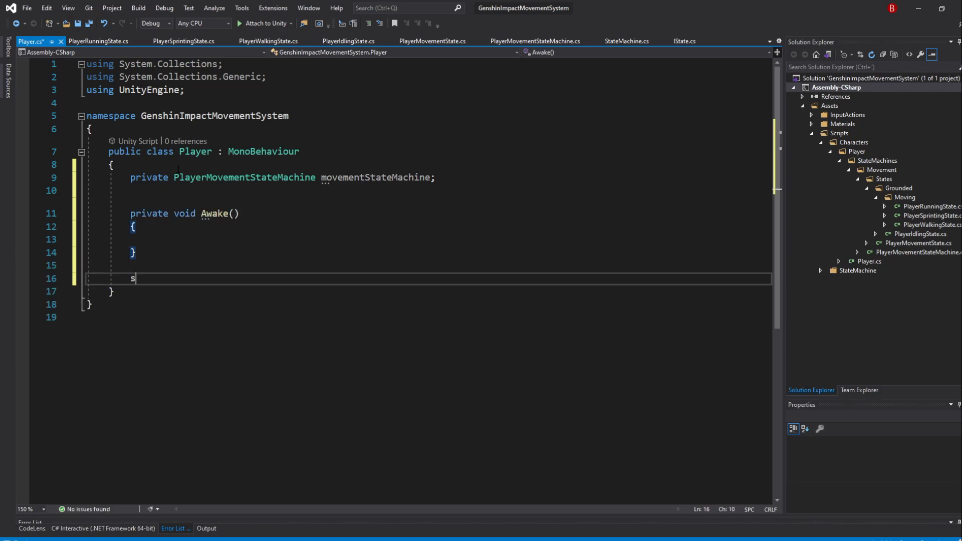
type("tart")
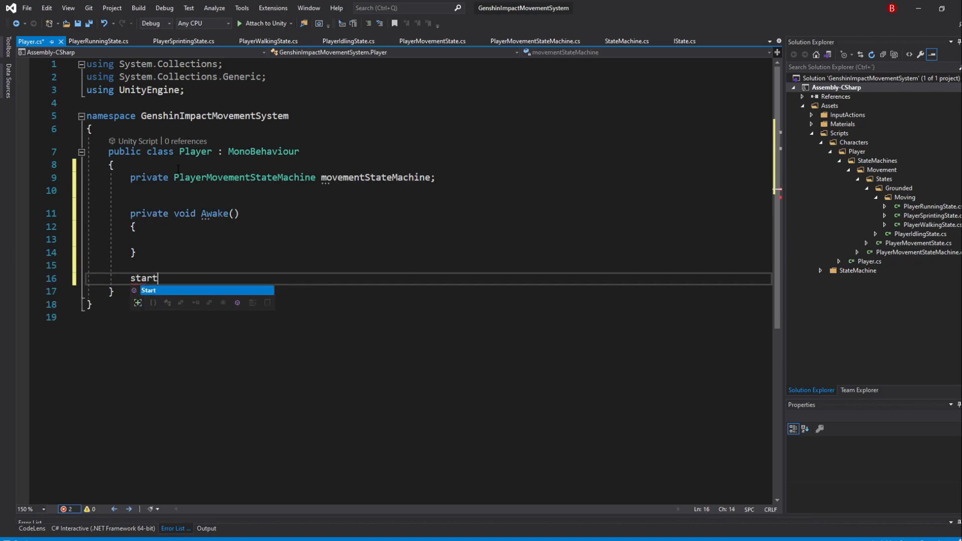
key("Tab")
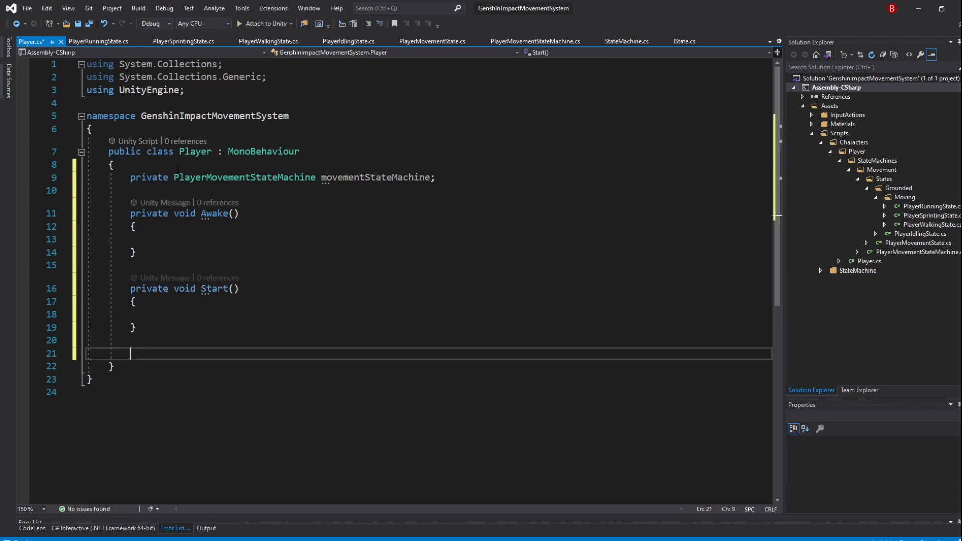
type("private void Update()")
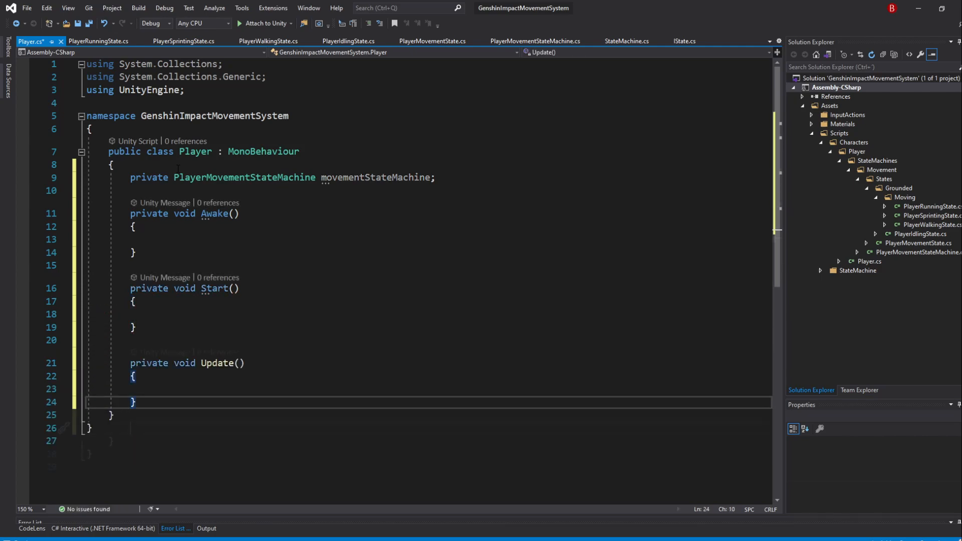
type("fixed")
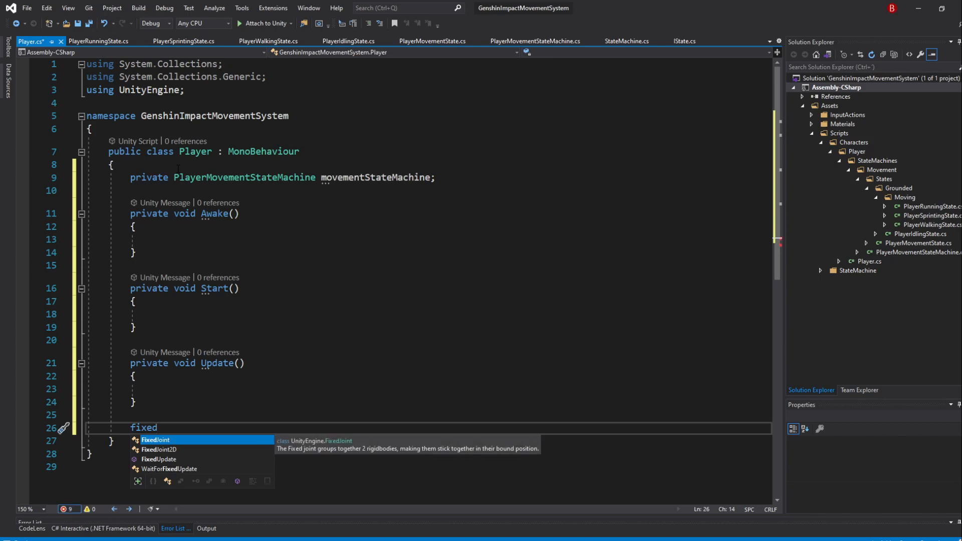
key("Tab")
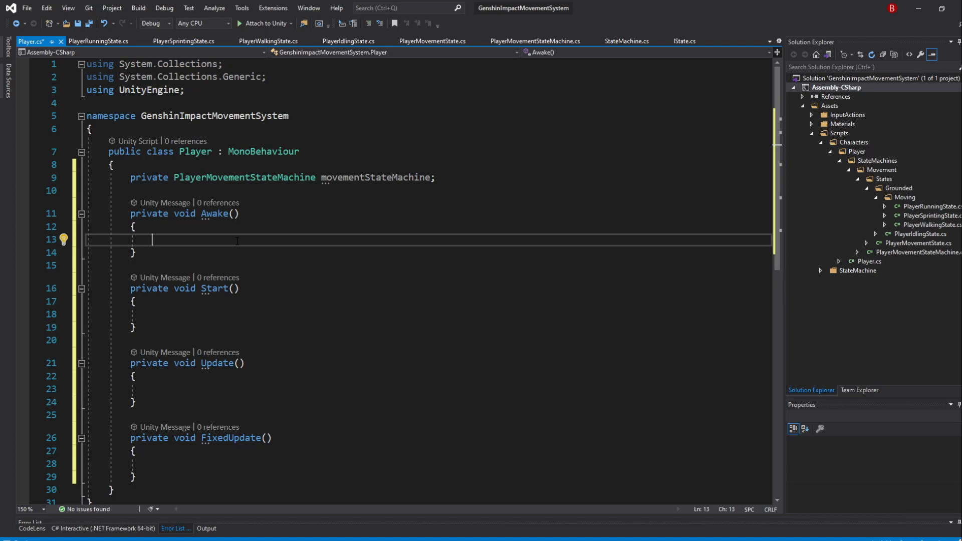
Step: In Awake, assign movementStateMachine = new PlayerMovementStateMachine();
type("movementStateMachine = new")
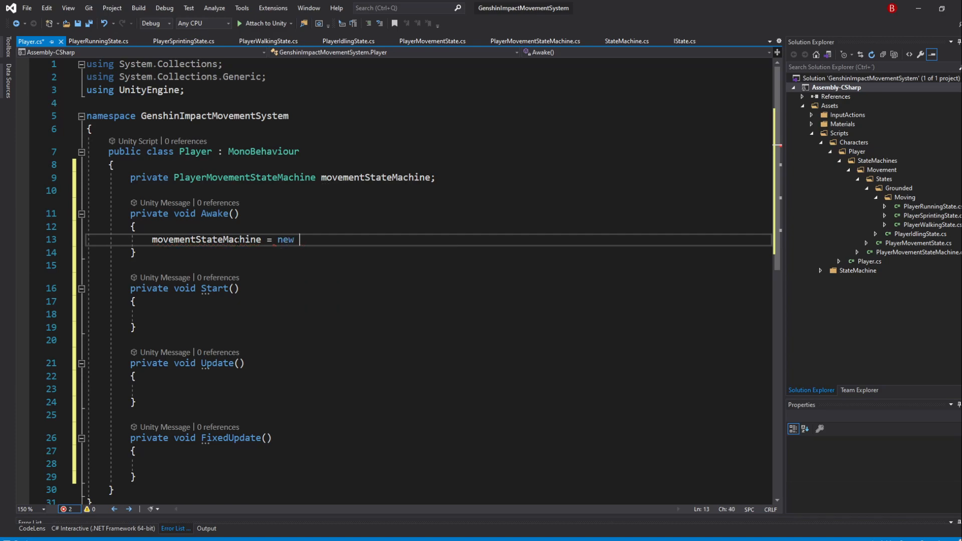
type("PlayerMovementStateMachine();")
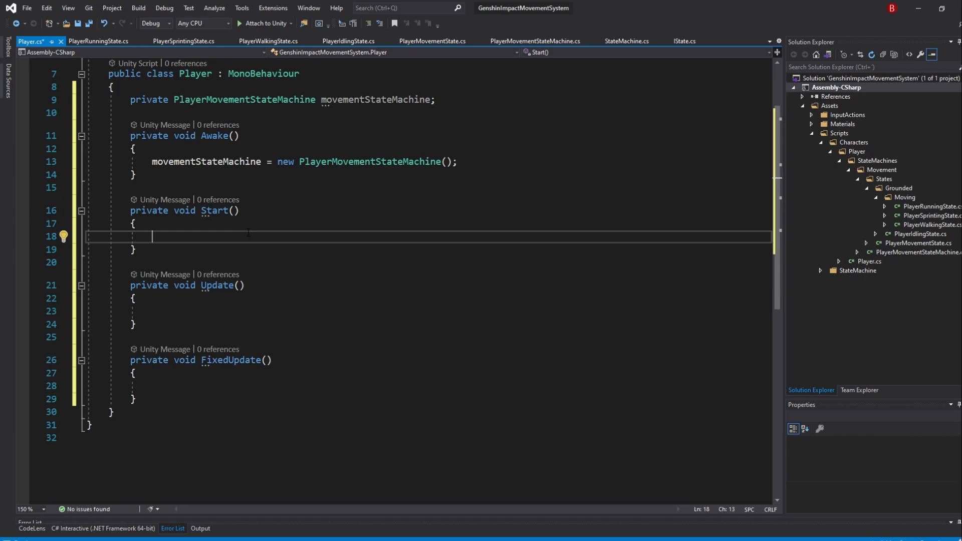
Step: In Start, call movementStateMachine.ChangeState(movementStateMachine.IdlingState);
type("movementStateMachine")
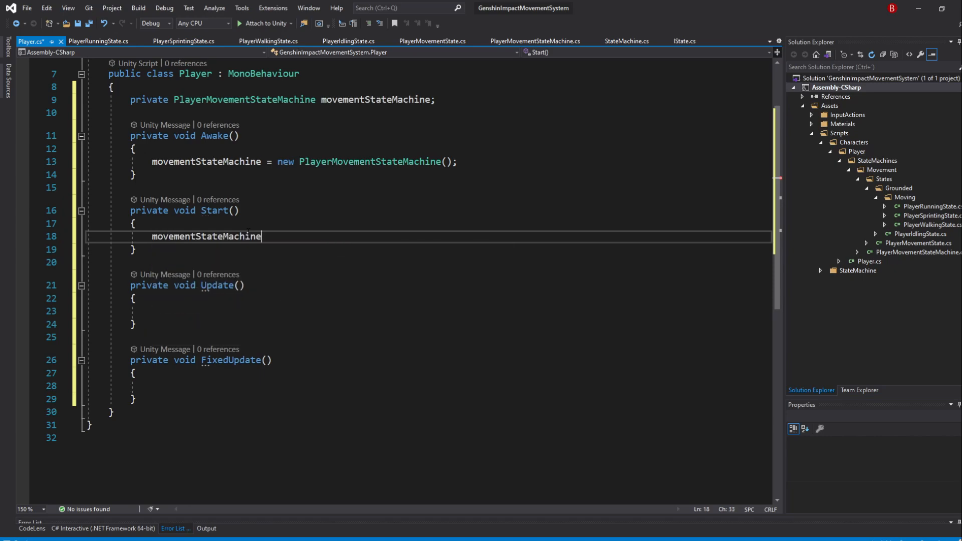
type(".ChangeState")
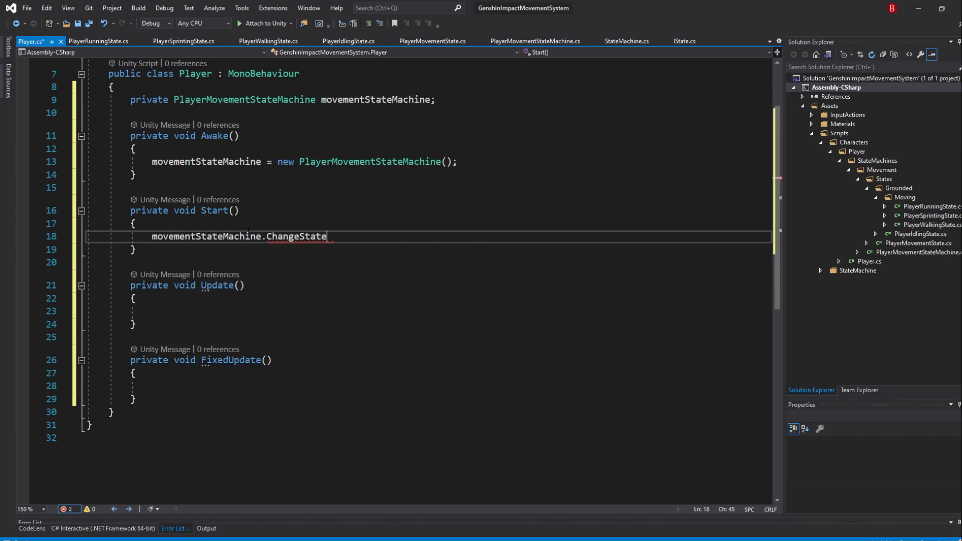
type("(mov")
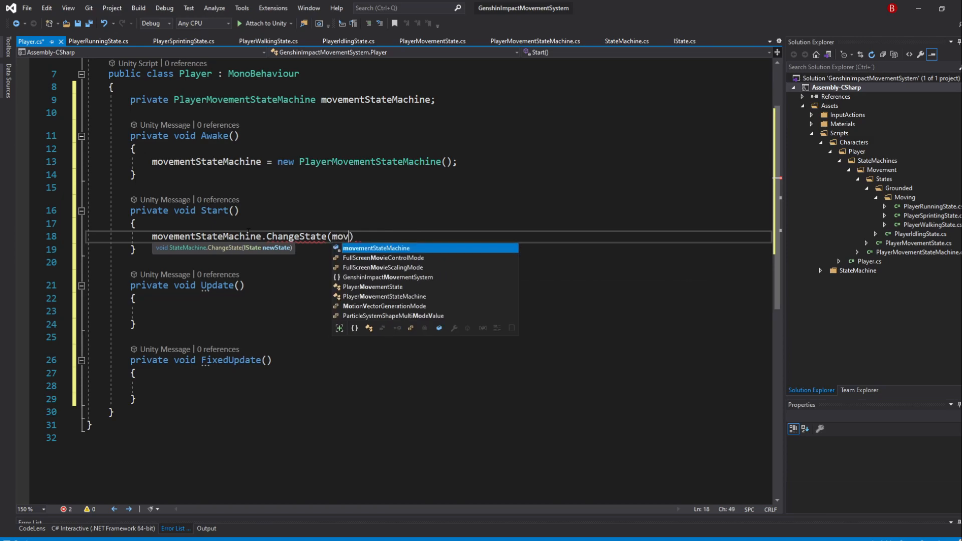
type("movementStateMachine.IdlingState")
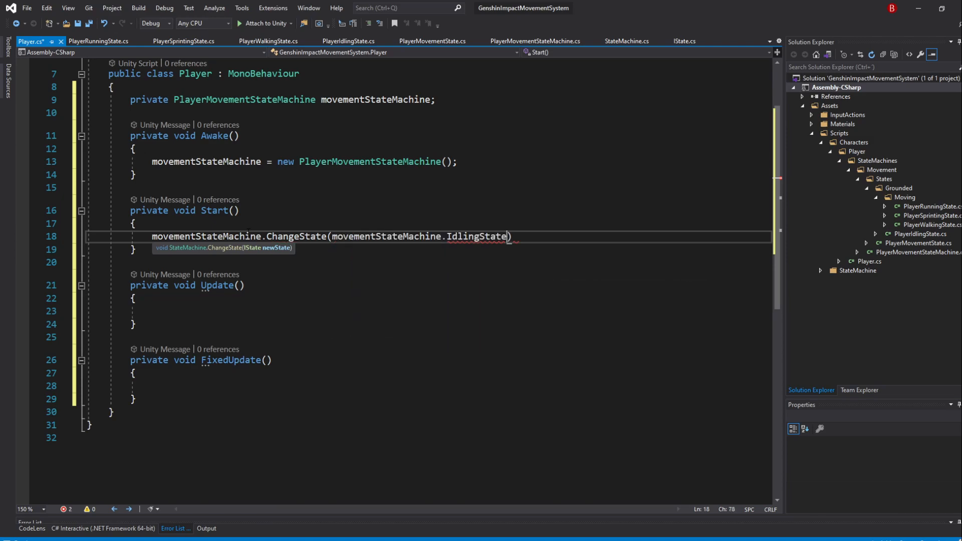
type(";")
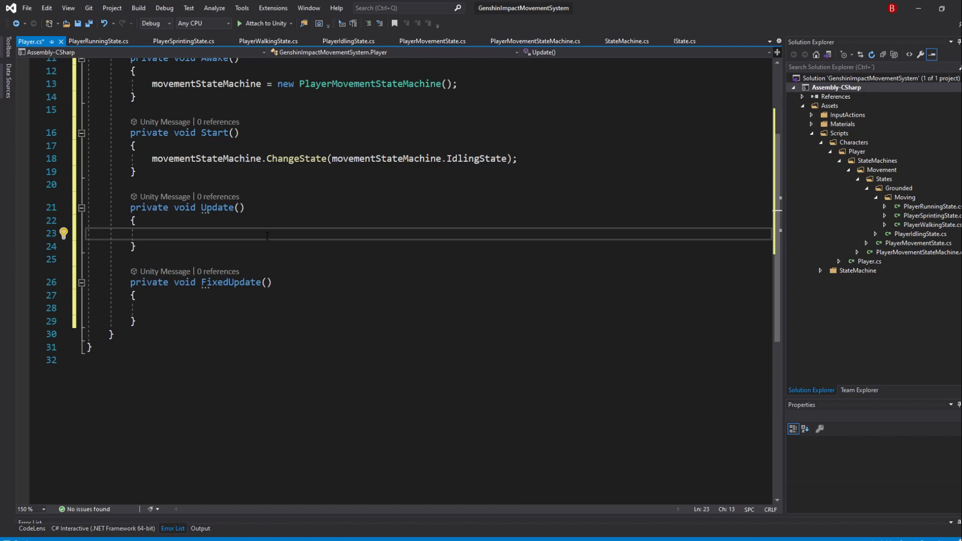
Step: In Update, call movementStateMachine.HandleInput() followed by movementStateMachine.Update()
left_click(151, 234)
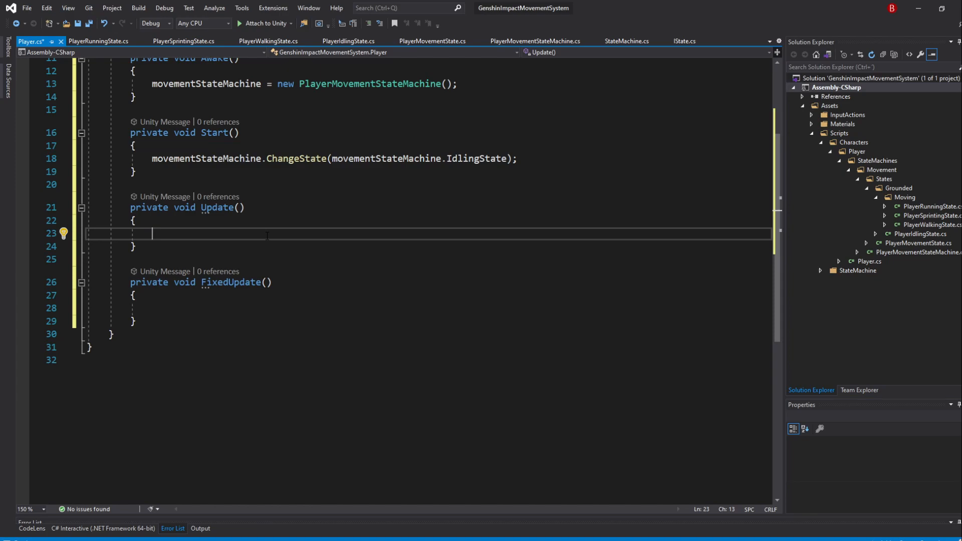
type("movementStateMachine.Update(")
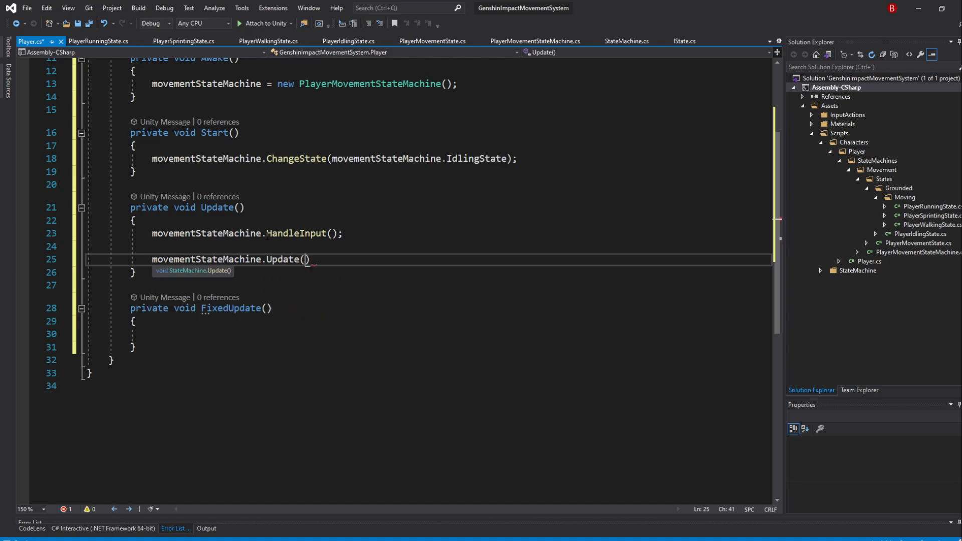
type(";")
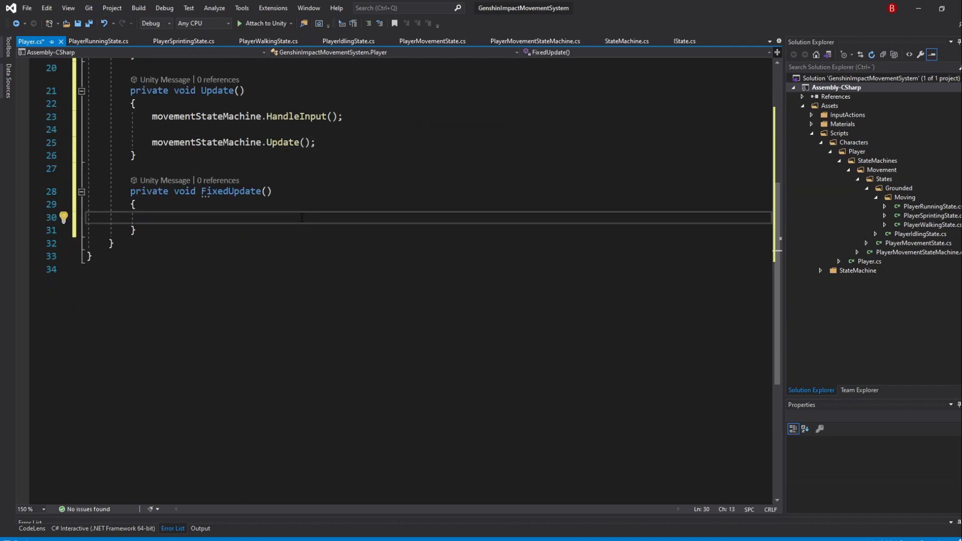
type("mo")
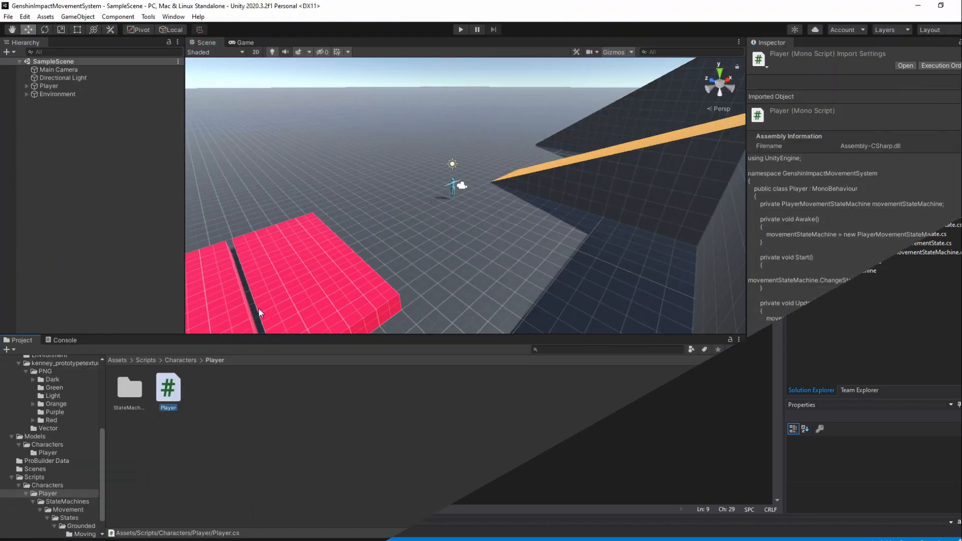
Step: Select the Player GameObject and open its Add Component search list
left_click(48, 86)
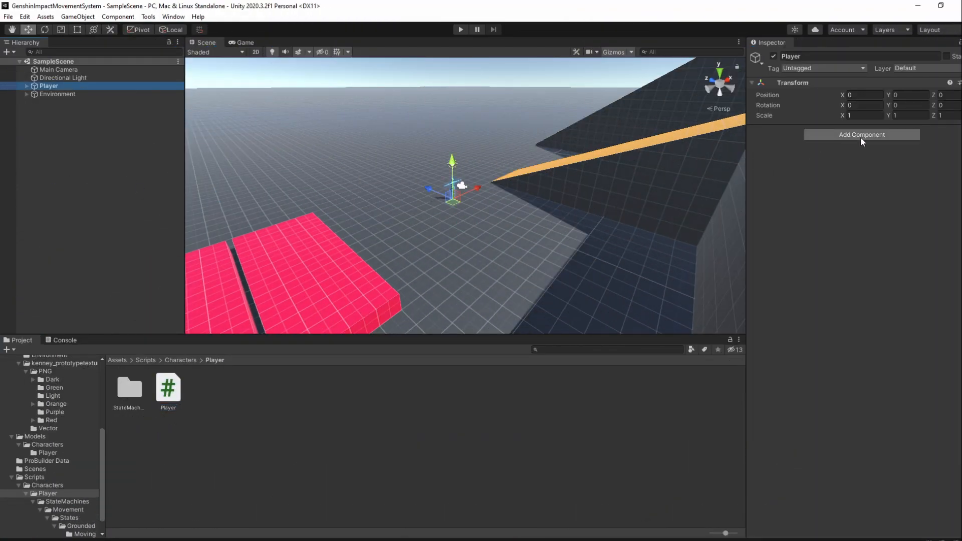
left_click(862, 134)
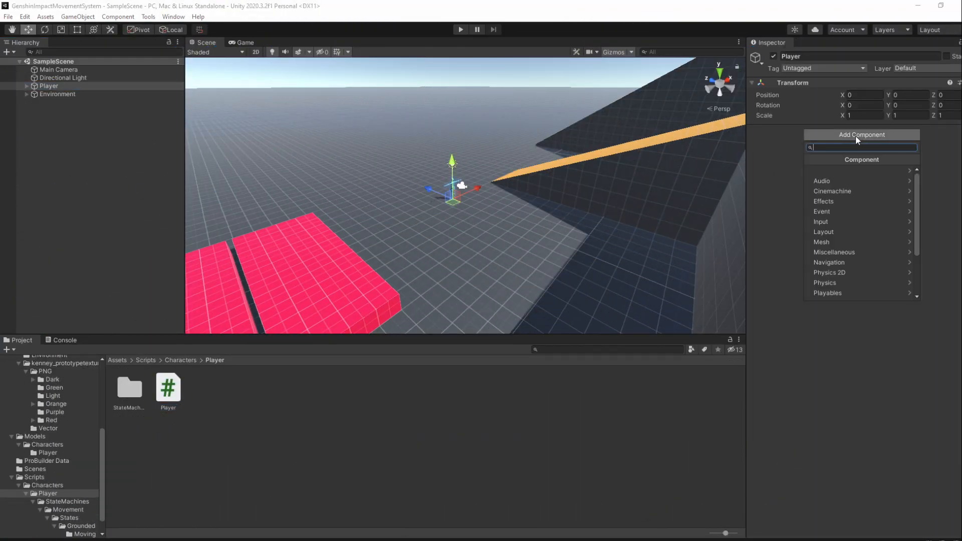